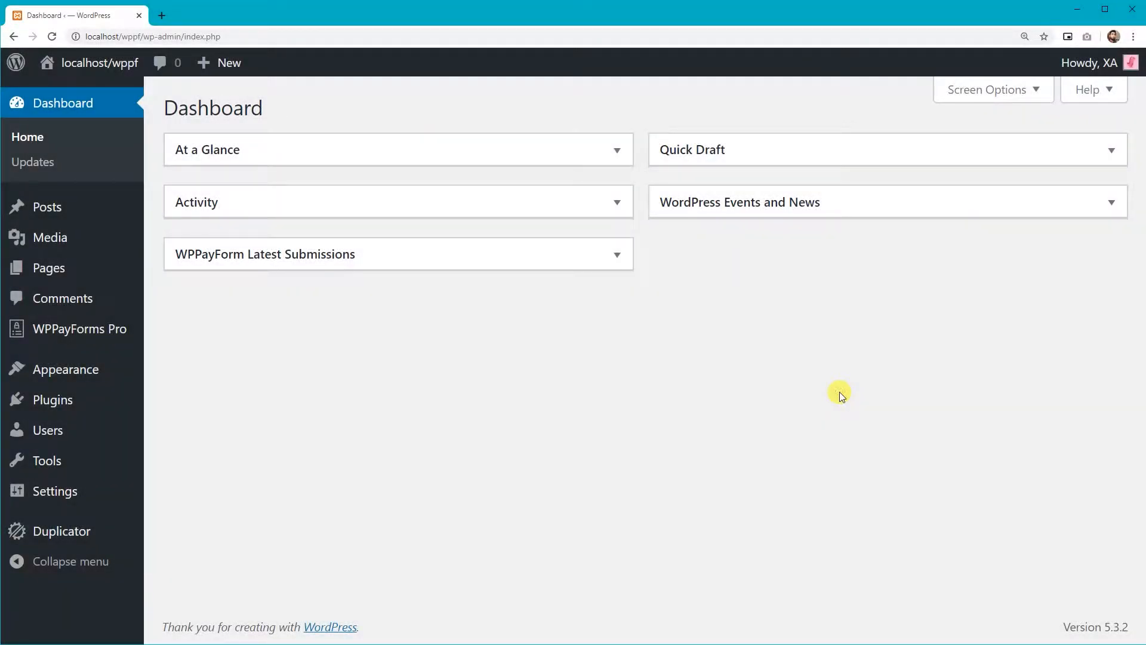
mouse_move(368, 325)
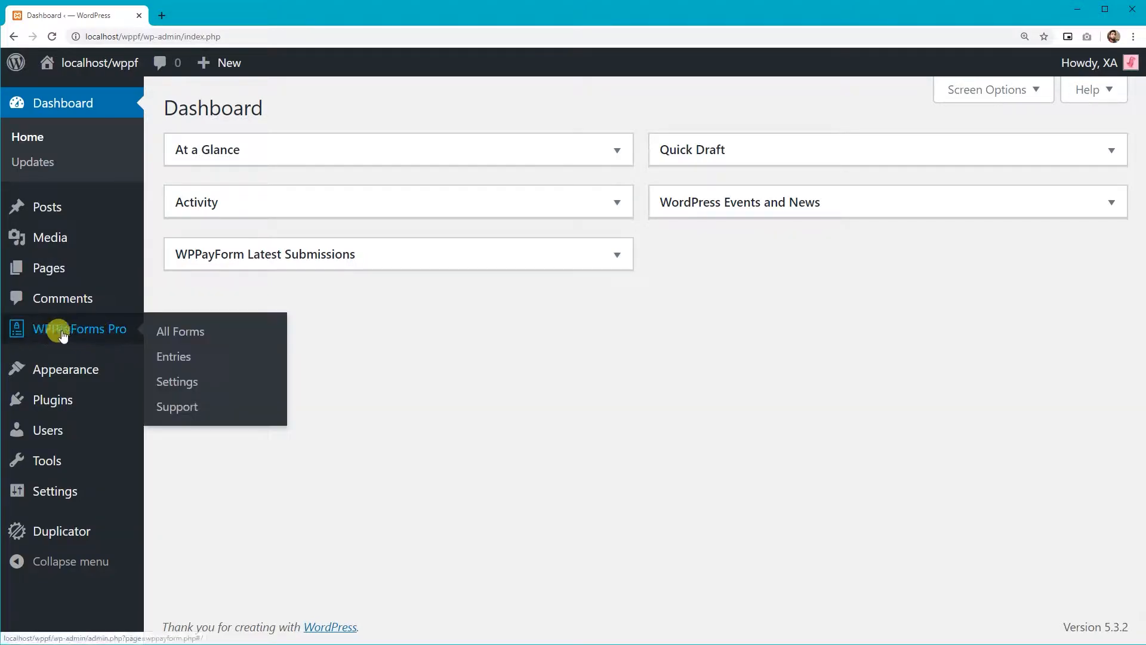
- Open the WPPayForms Pro All Forms list from the WordPress sidebar
click(179, 331)
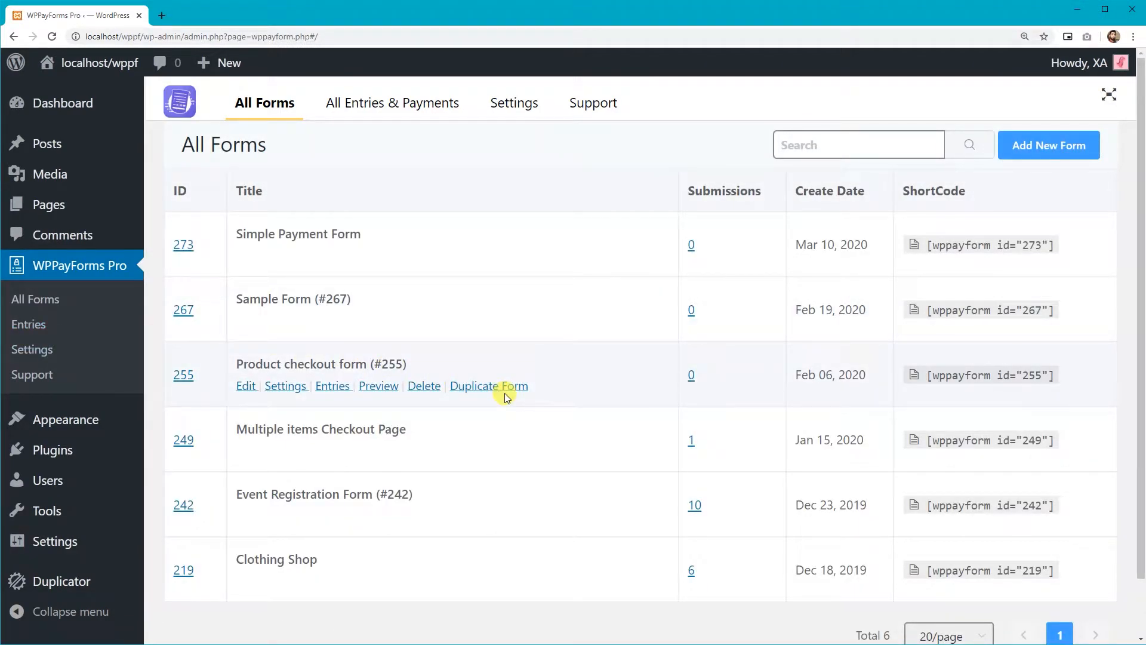
mouse_move(1048, 144)
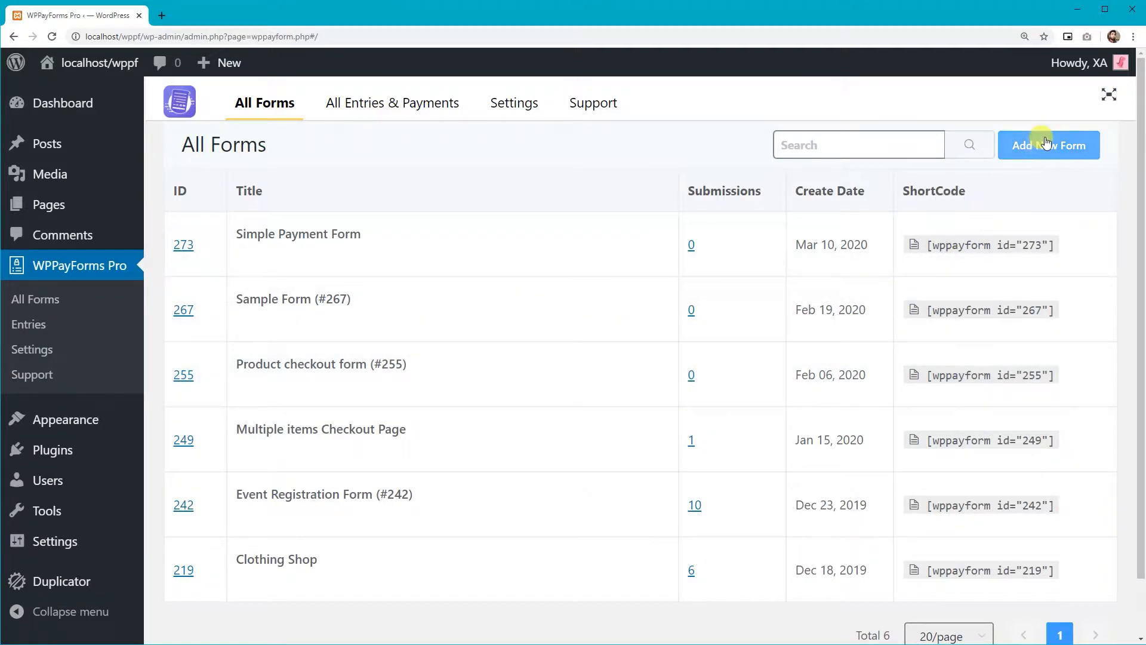
- Start adding a new form and reveal the Blank Form option below the templates
click(1049, 144)
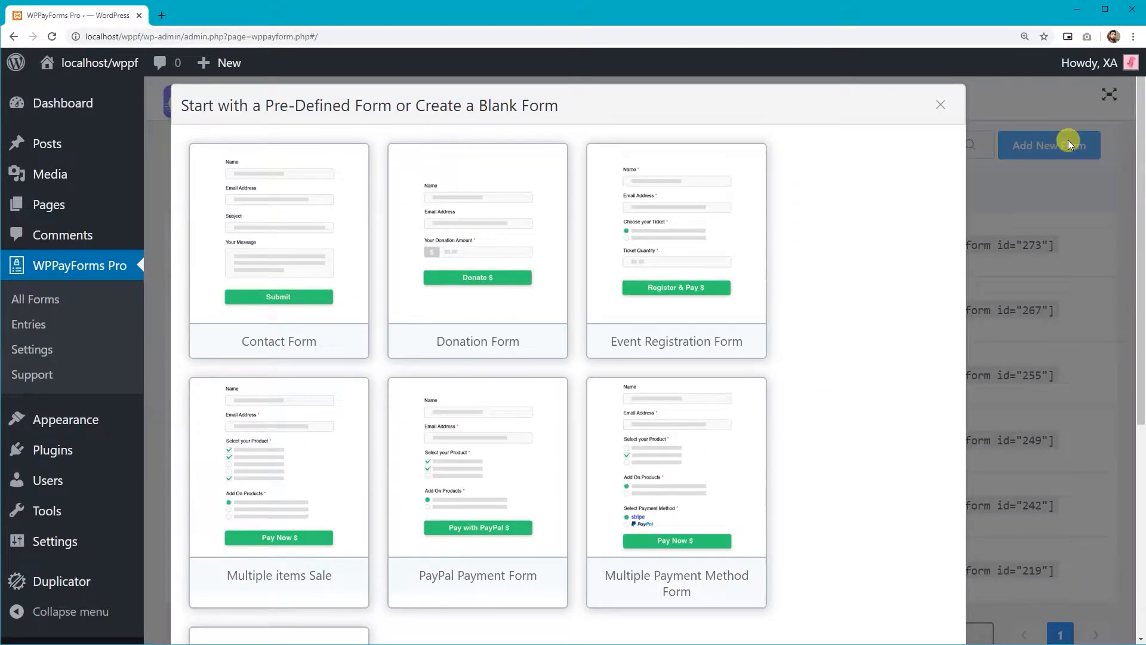
mouse_move(809, 344)
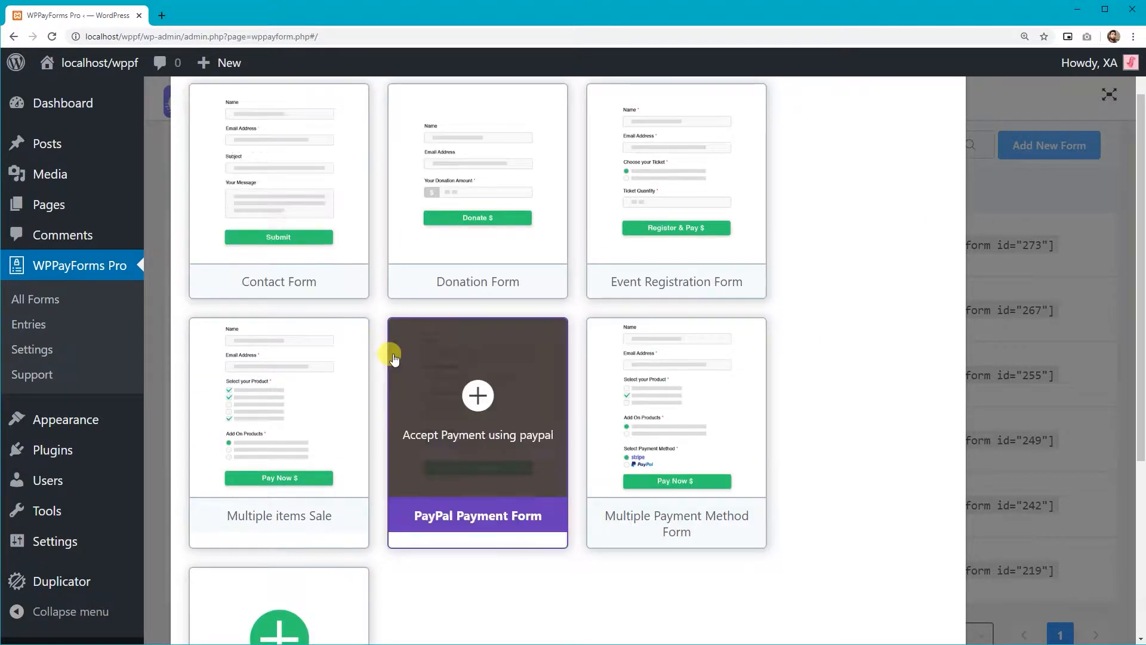
scroll(down, 3)
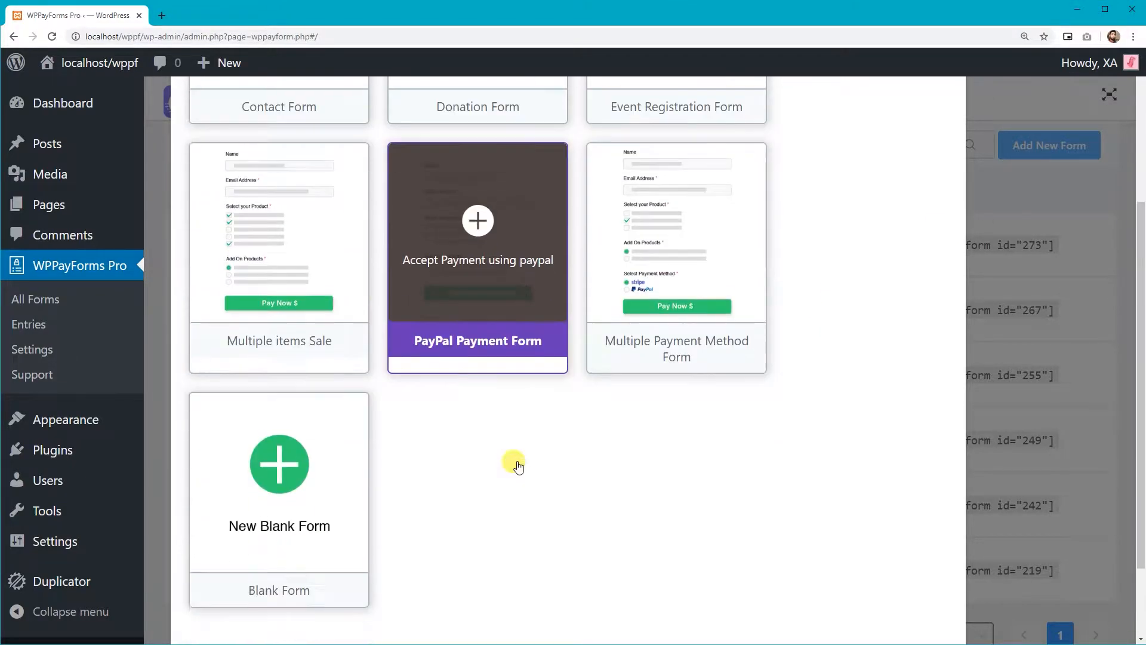
- Create blank form #302 and add a Payment Item field from Product Fields
click(278, 463)
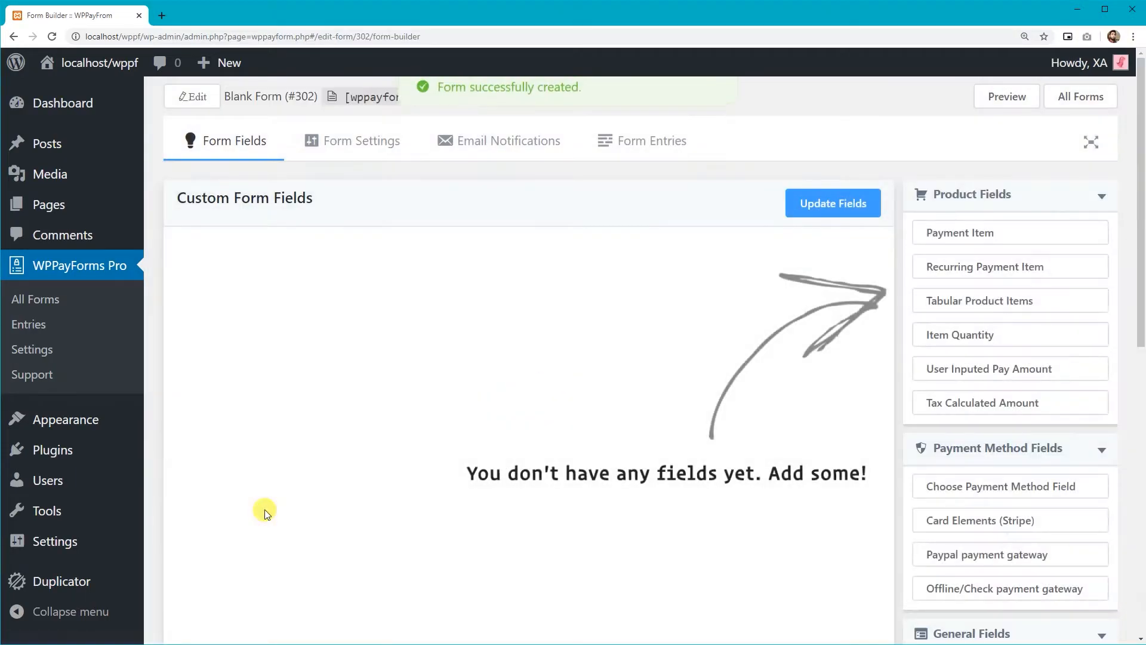
mouse_move(639, 375)
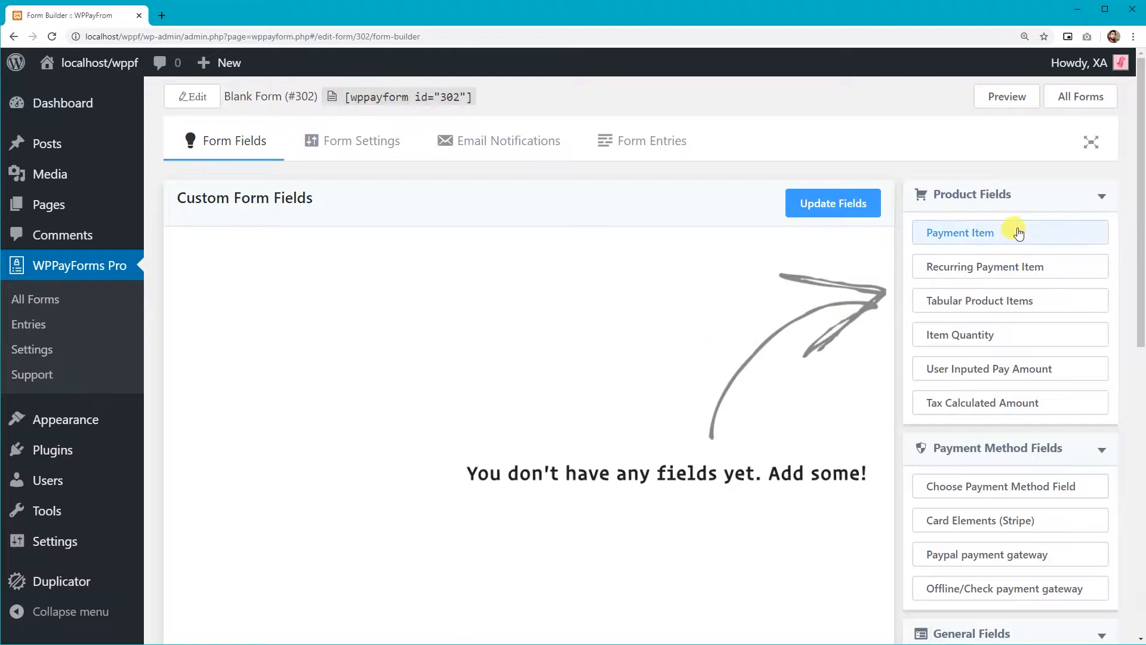
click(960, 232)
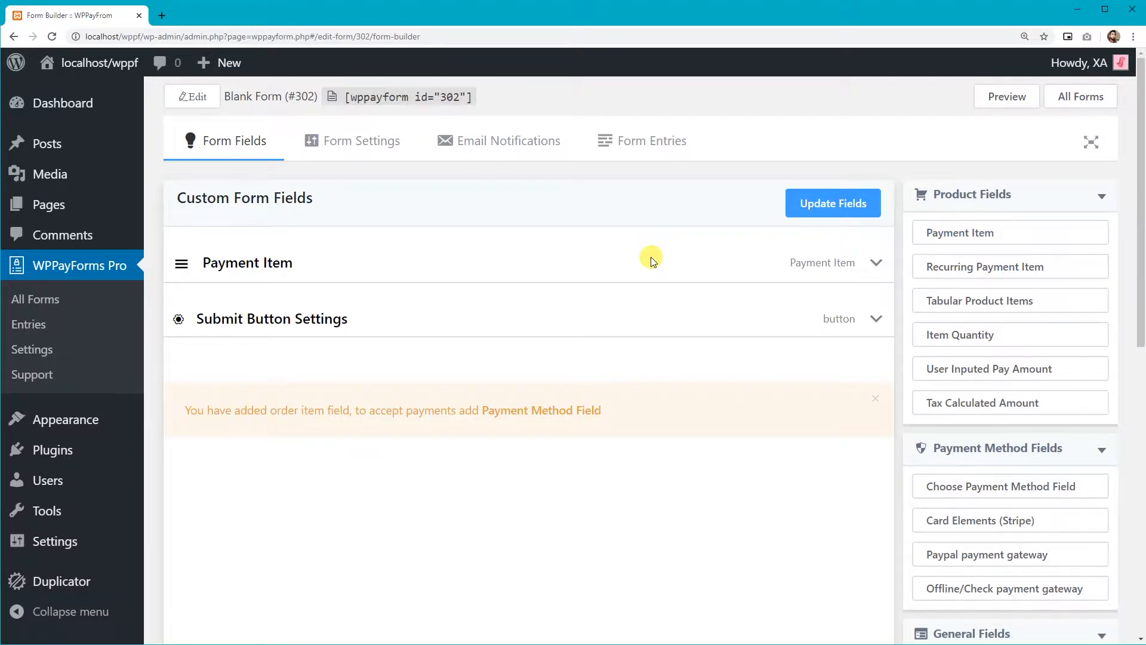
mouse_move(673, 272)
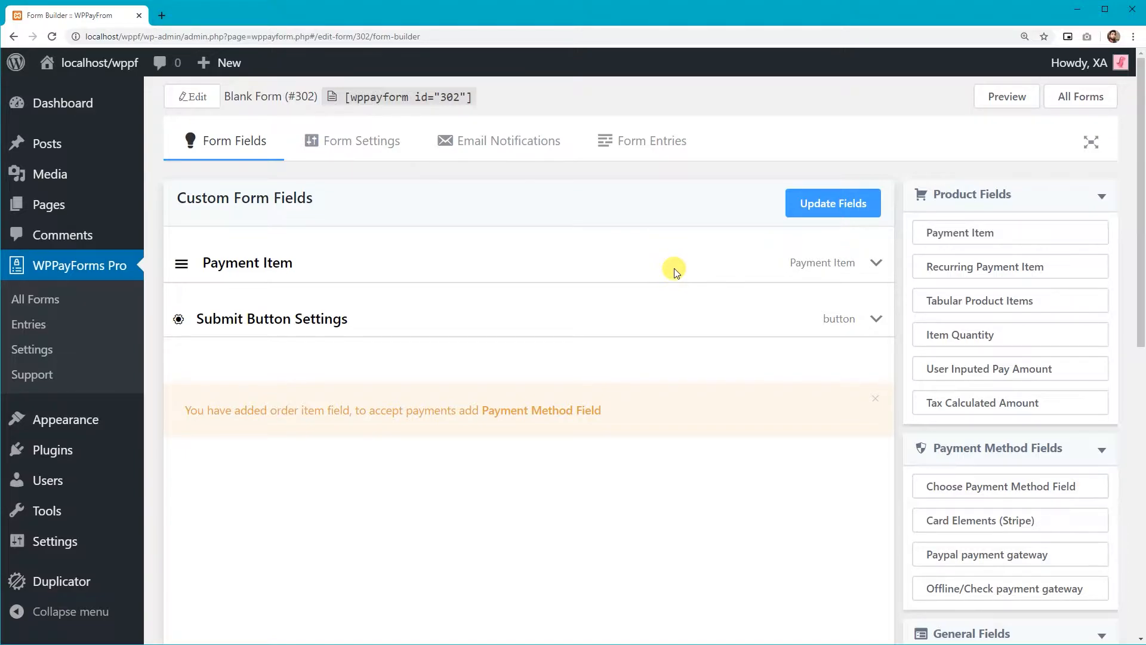
mouse_move(275, 262)
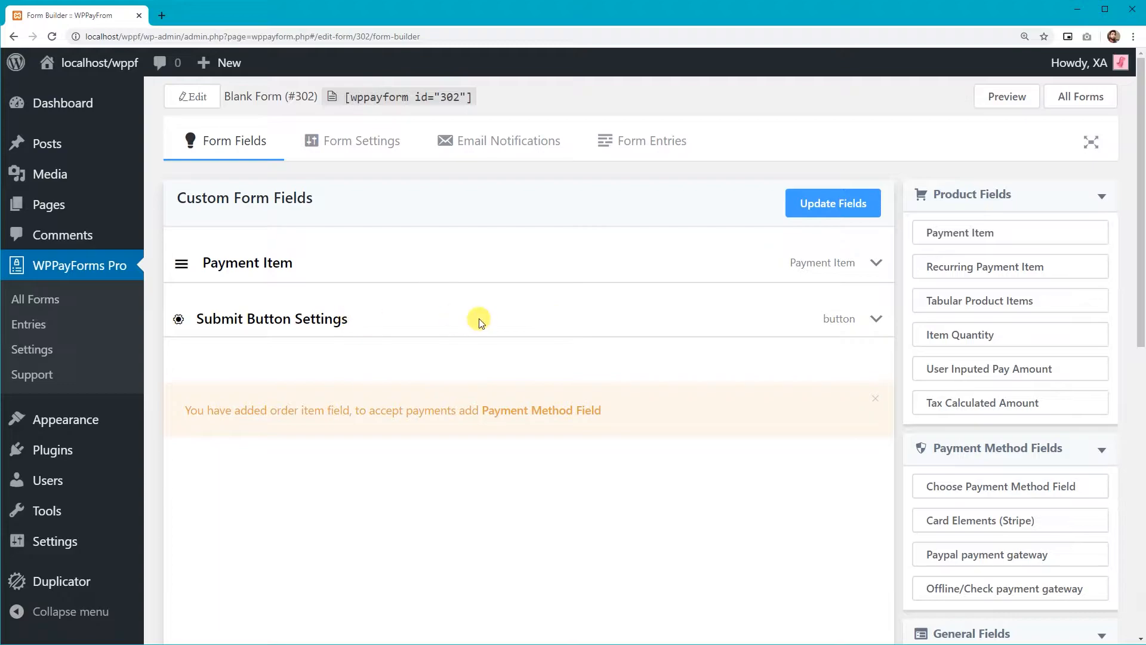
- Relabel the payment item as 'Product List' and keep it required
click(876, 263)
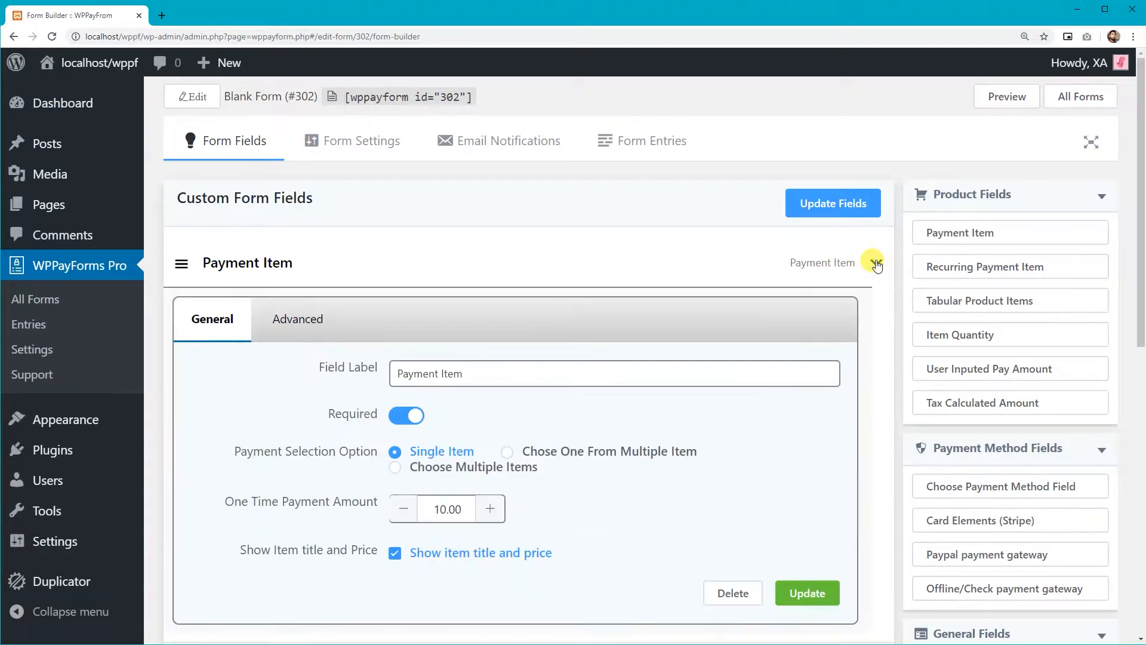
scroll(down, 3)
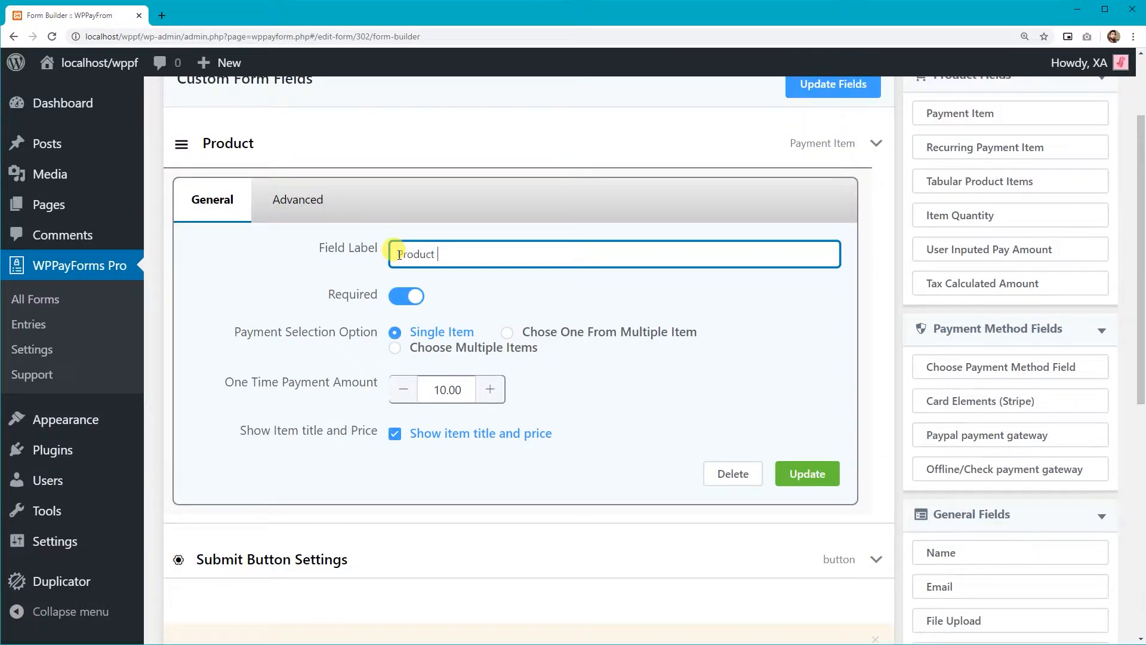
text(List)
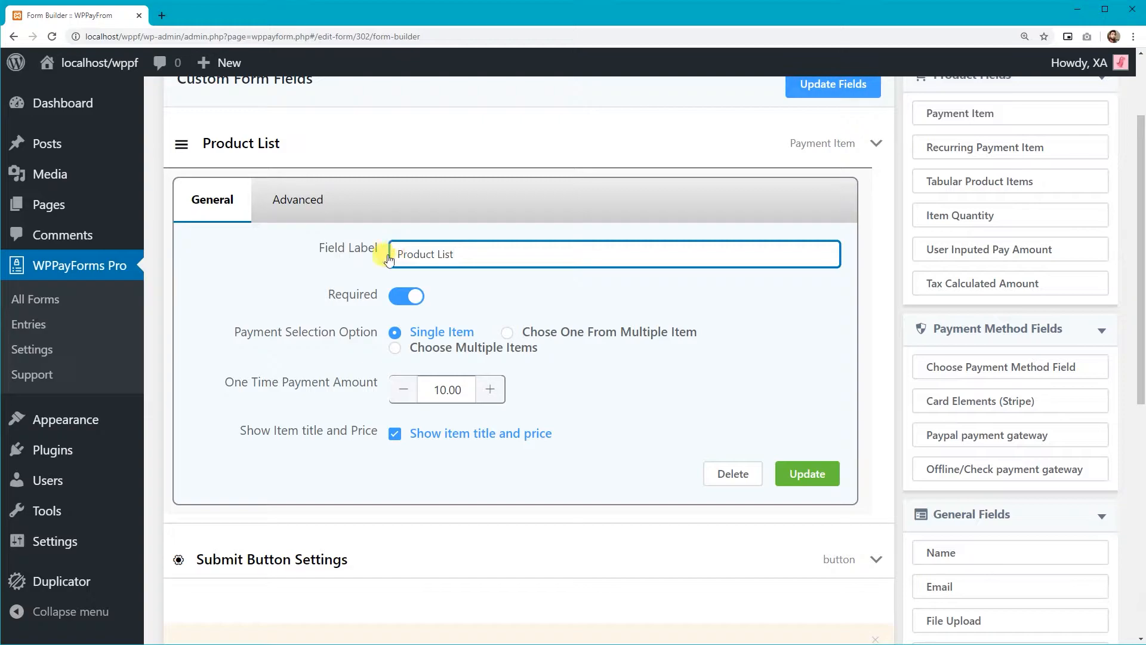
mouse_move(335, 303)
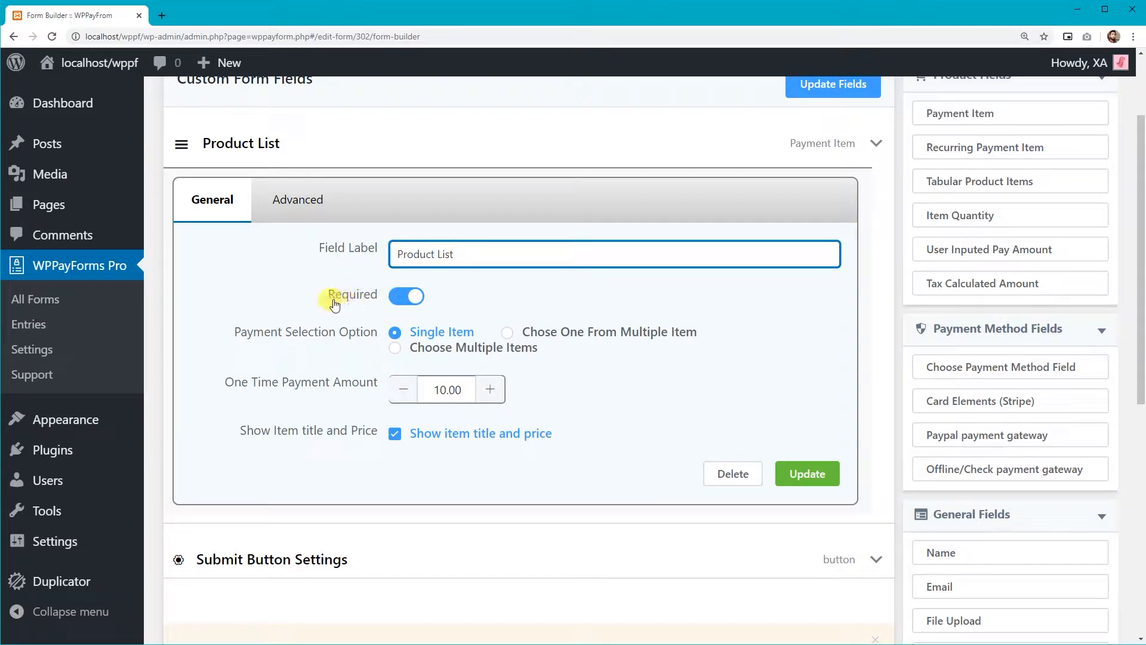
click(406, 296)
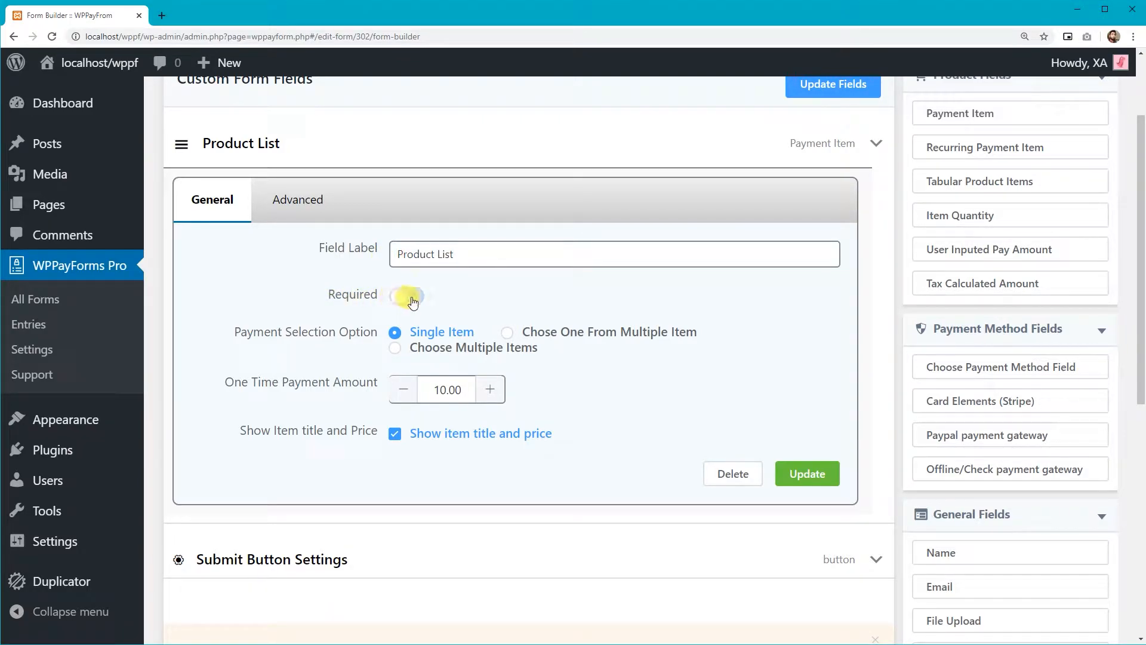
click(405, 297)
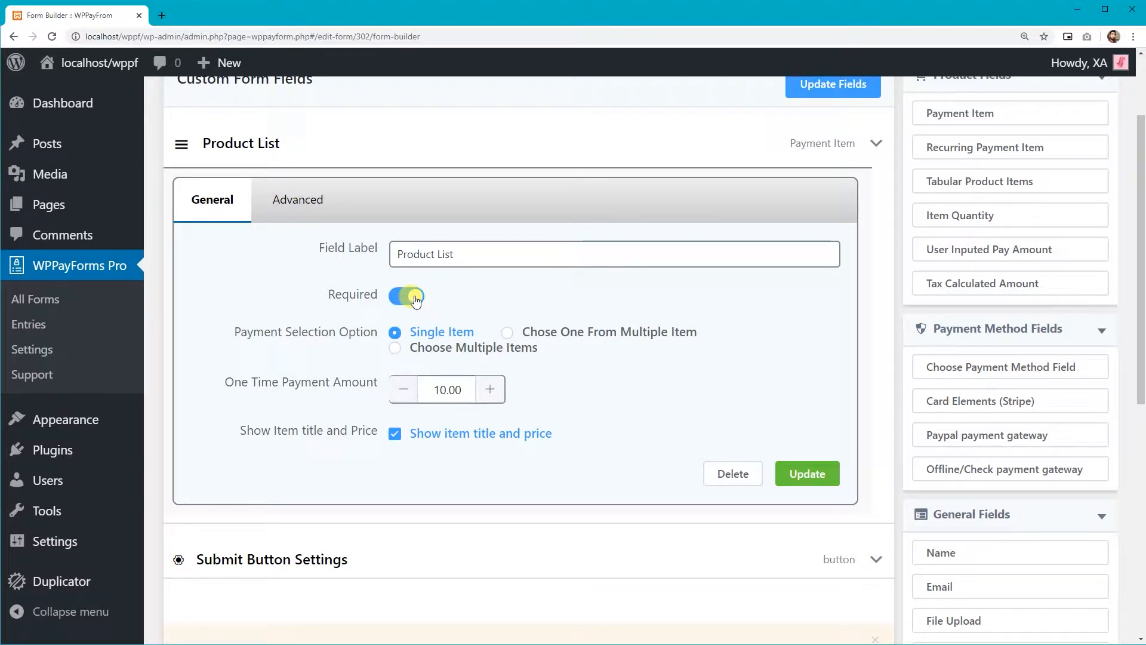
click(406, 296)
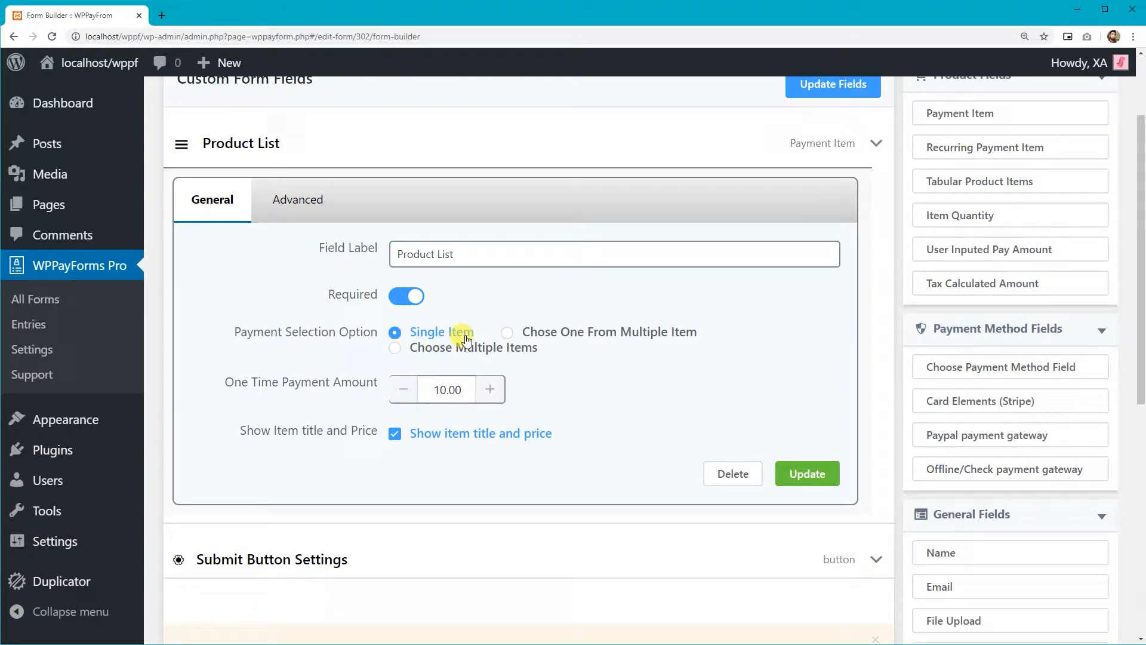
- Try the choose-one and multiple-item pricing options, then settle on a Single Item at 10.00
click(506, 332)
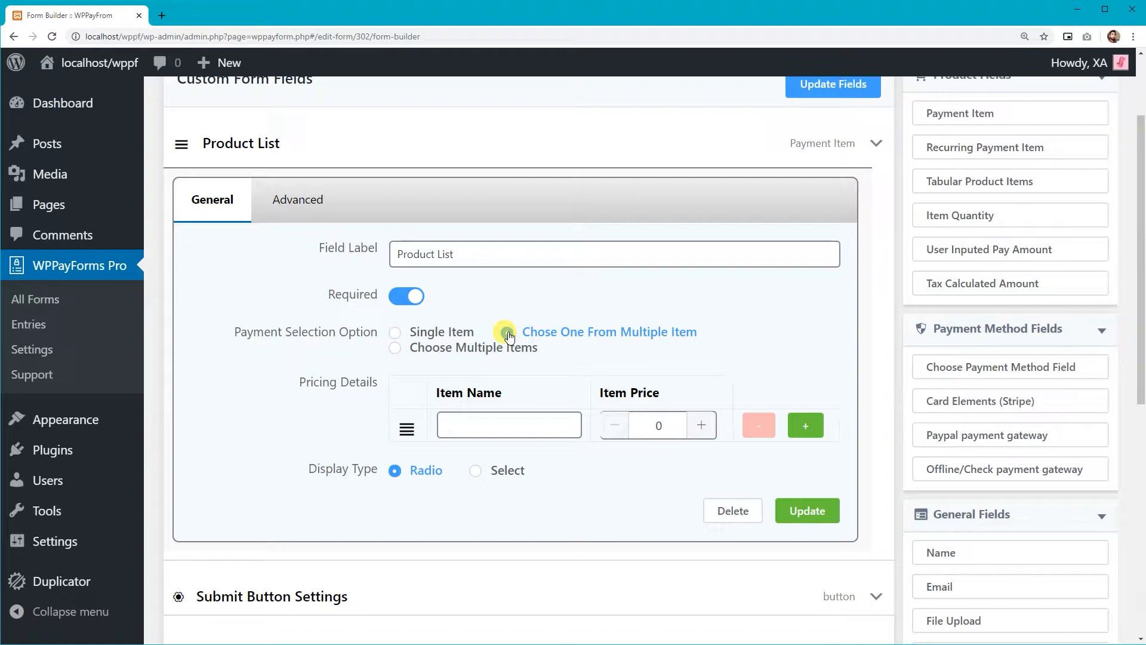
click(506, 331)
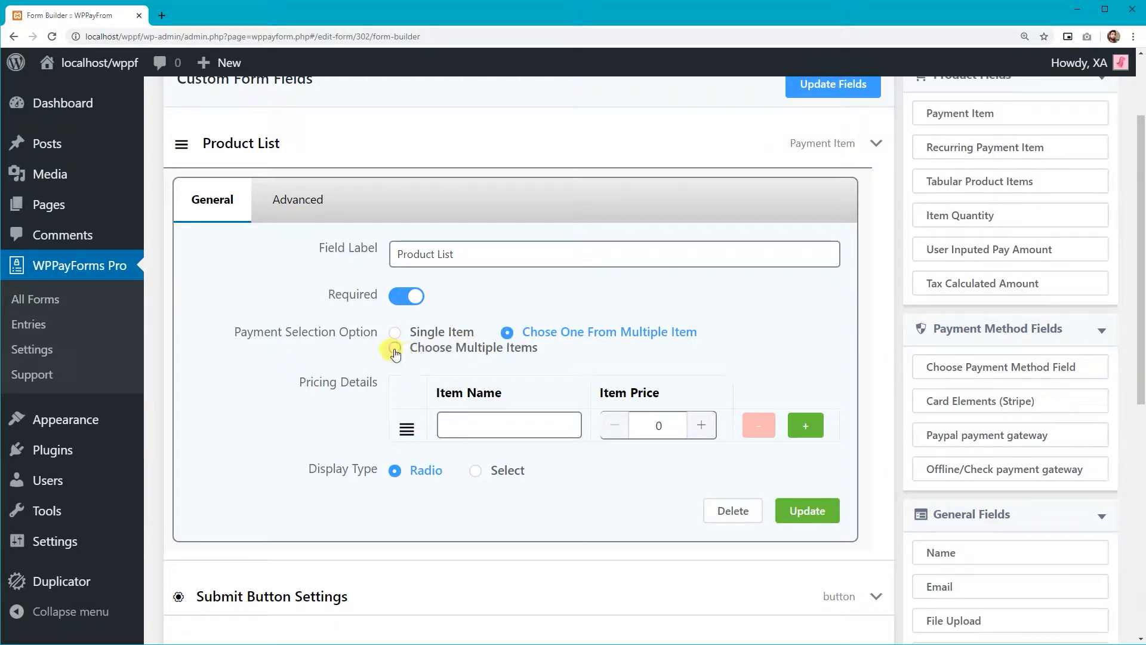
click(395, 347)
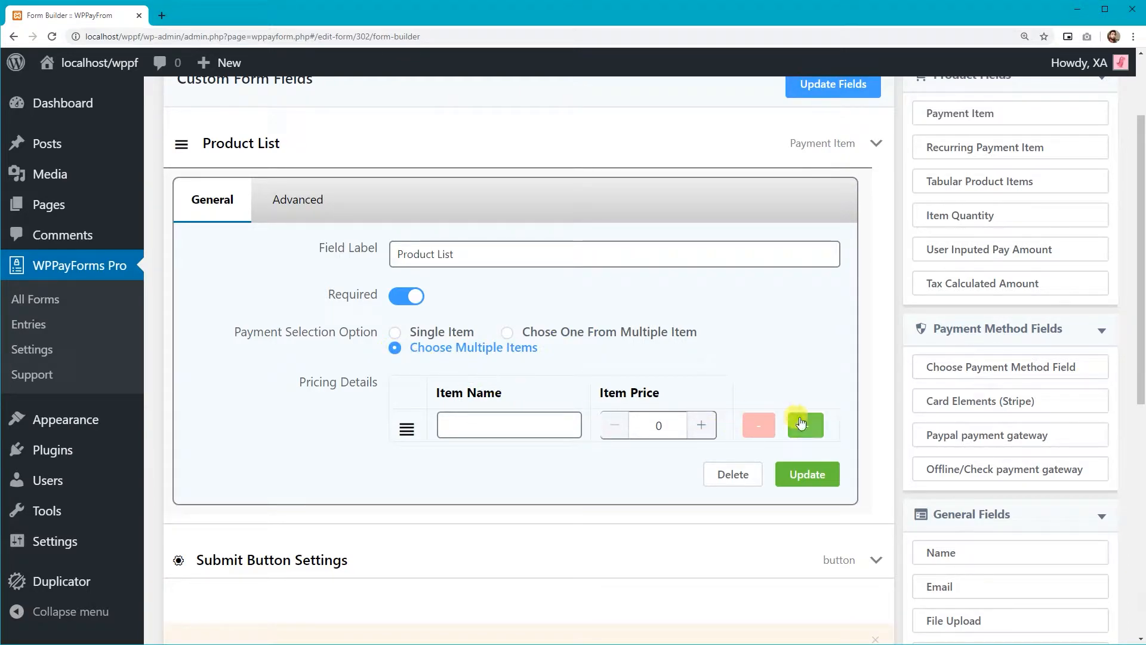
click(803, 425)
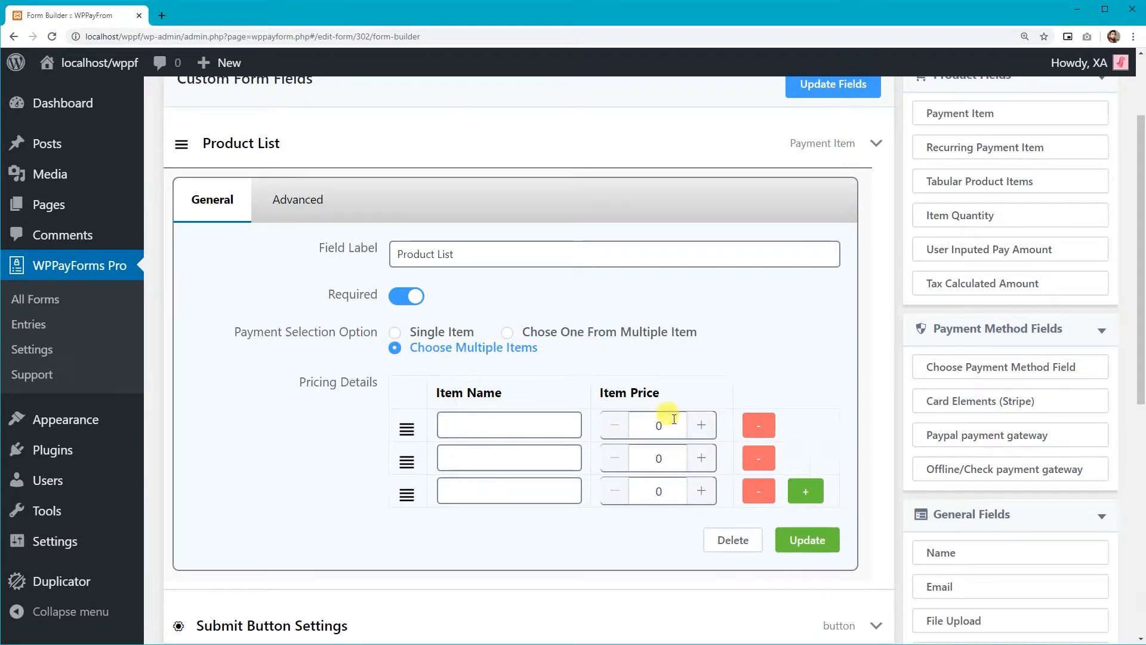
click(758, 491)
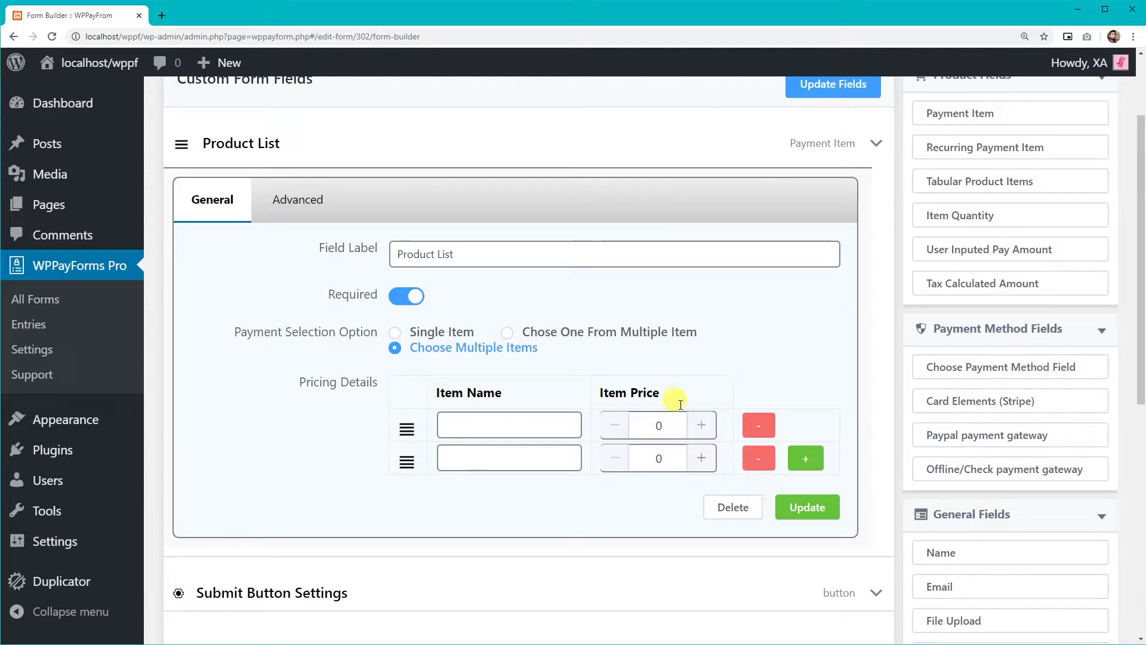
click(395, 331)
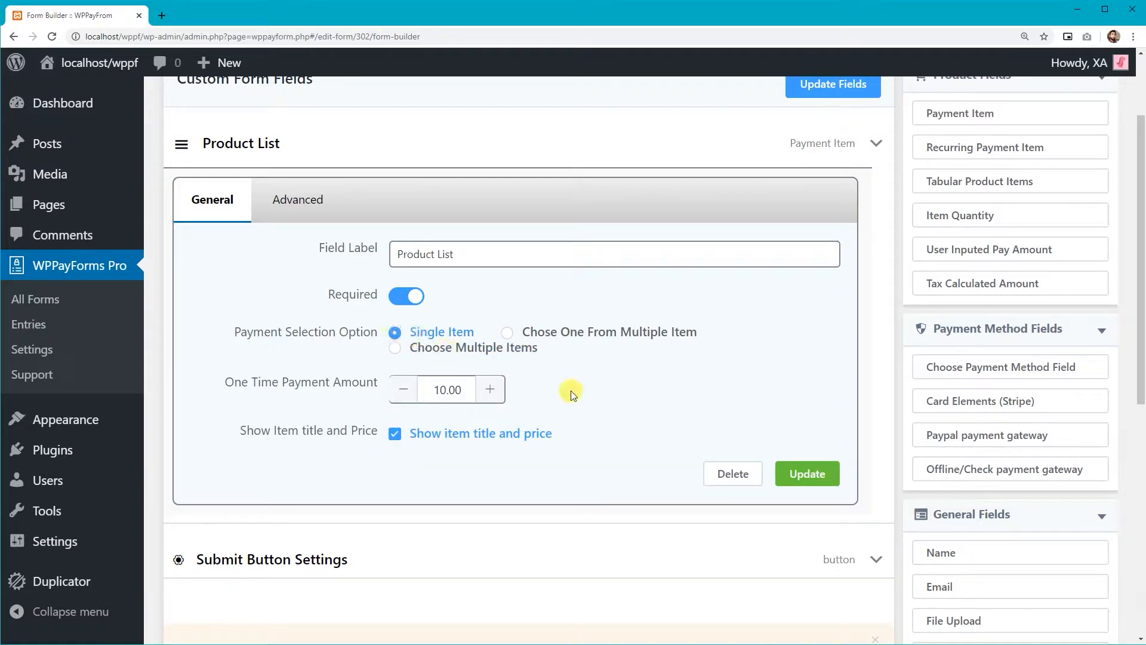
- Make the item 'Stylish Jeans pant' at 50.00, update the form fields and collapse its settings
scroll(down, 3)
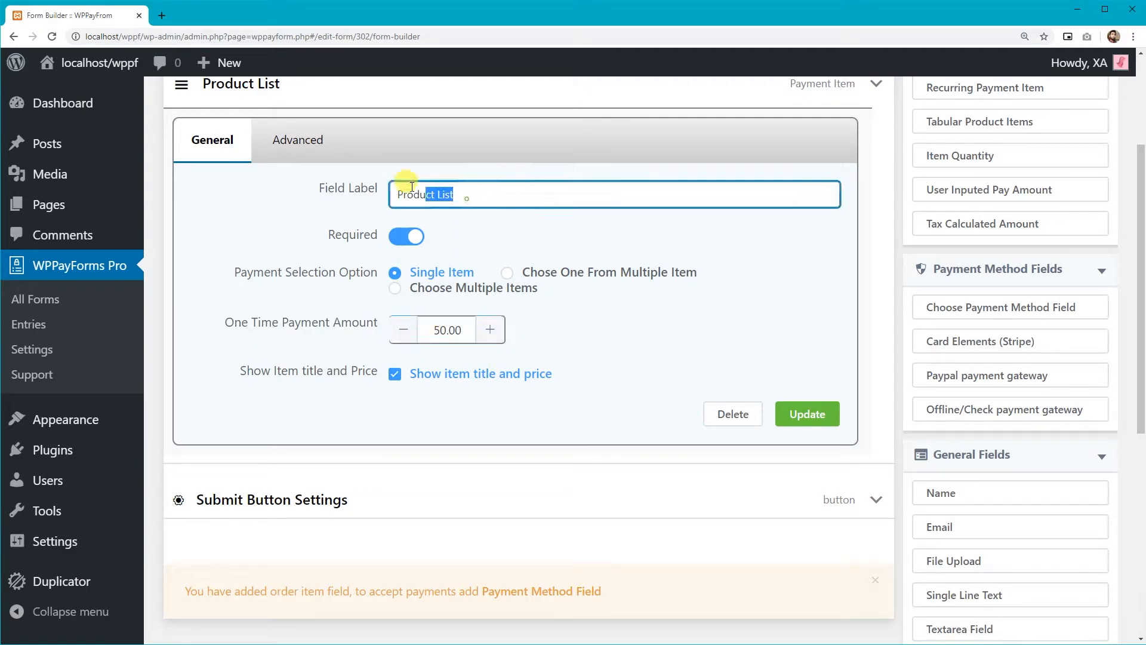
text(Stylish Jeans pant)
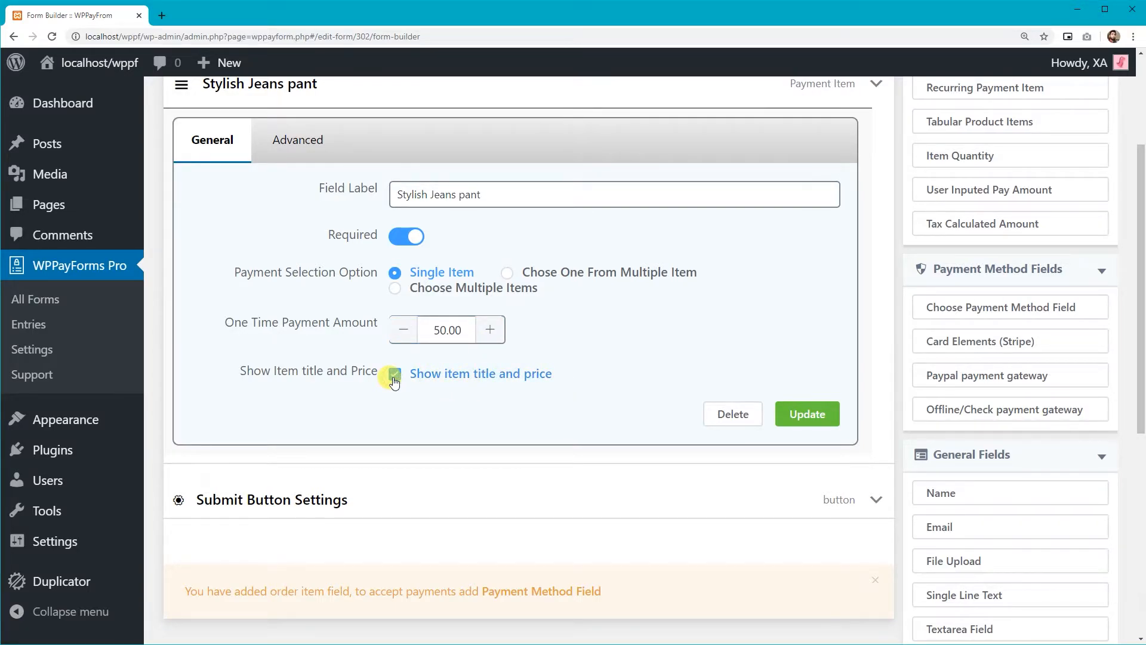
click(394, 373)
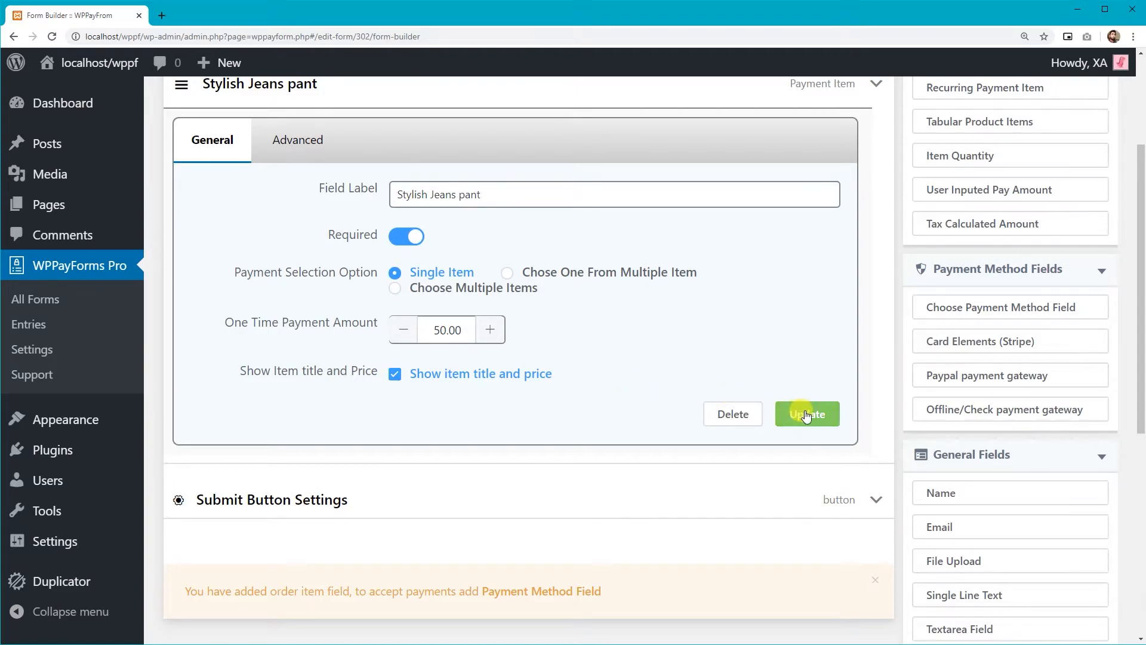
click(808, 414)
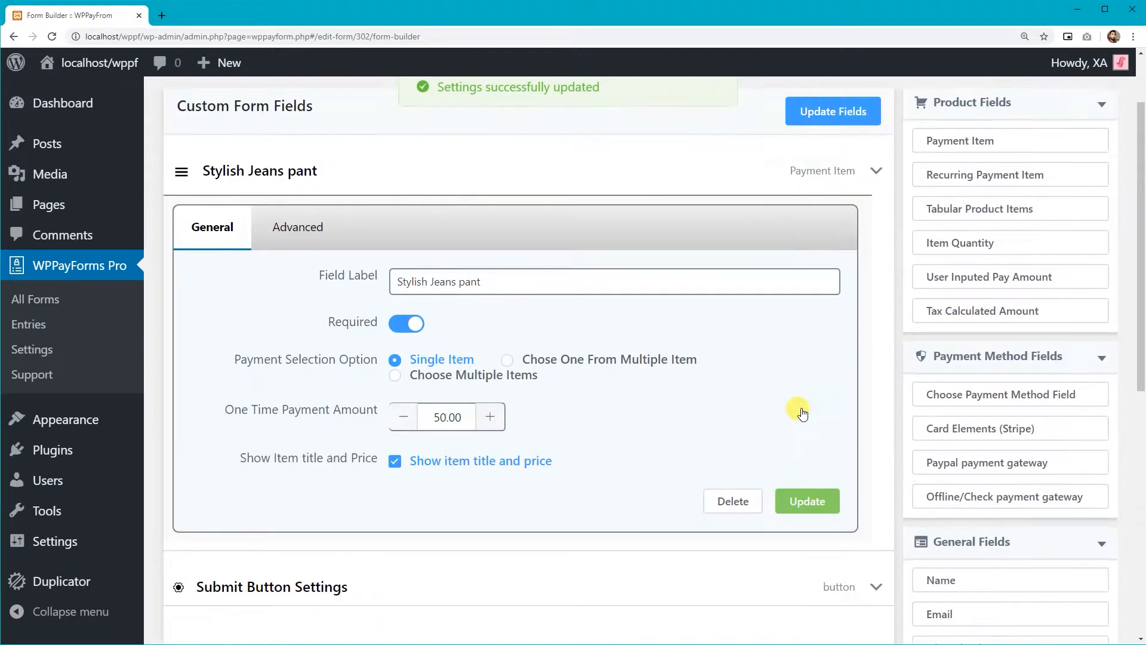
click(806, 500)
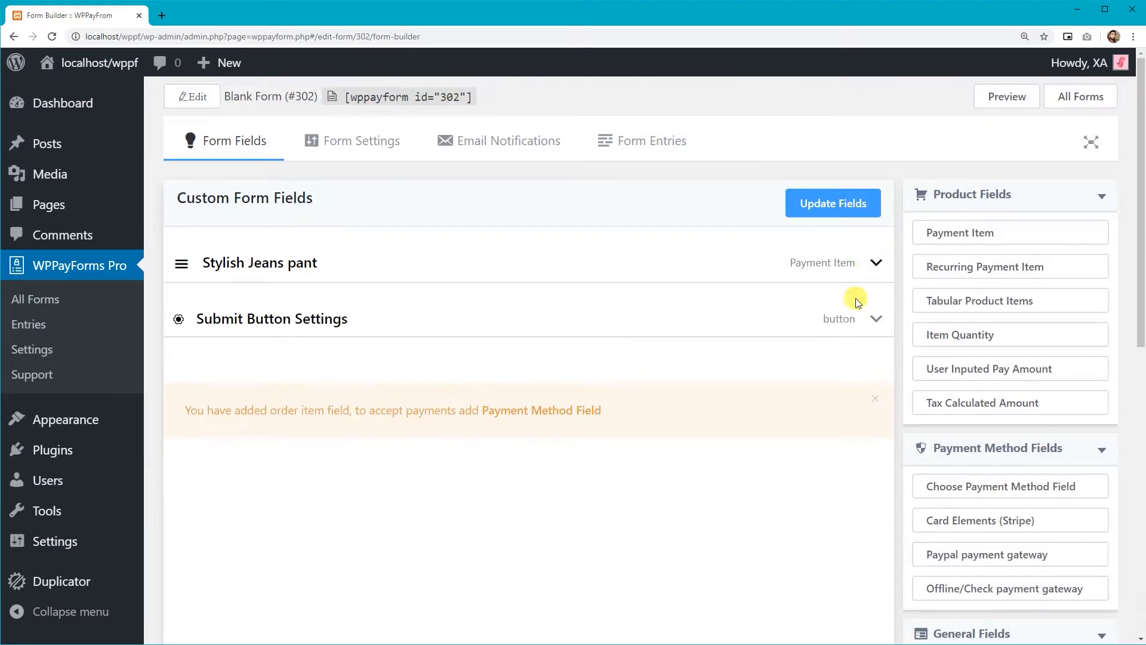
mouse_move(818, 306)
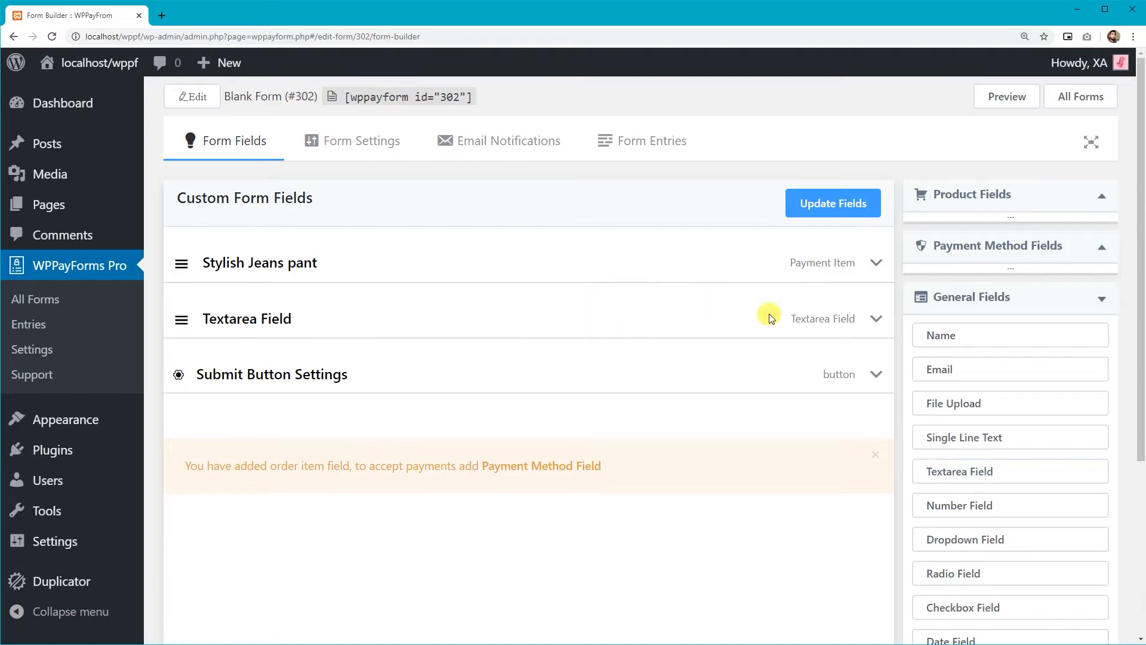
- Configure the new textarea as a required 'Shipping Address' field and collapse it
click(875, 317)
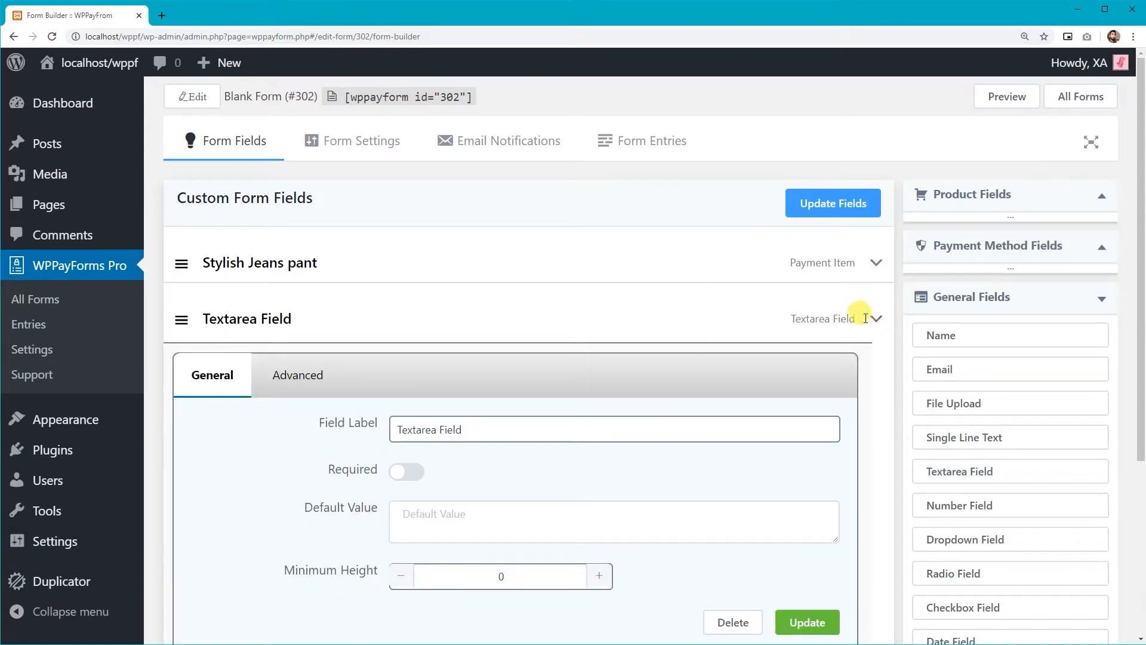
scroll(down, 3)
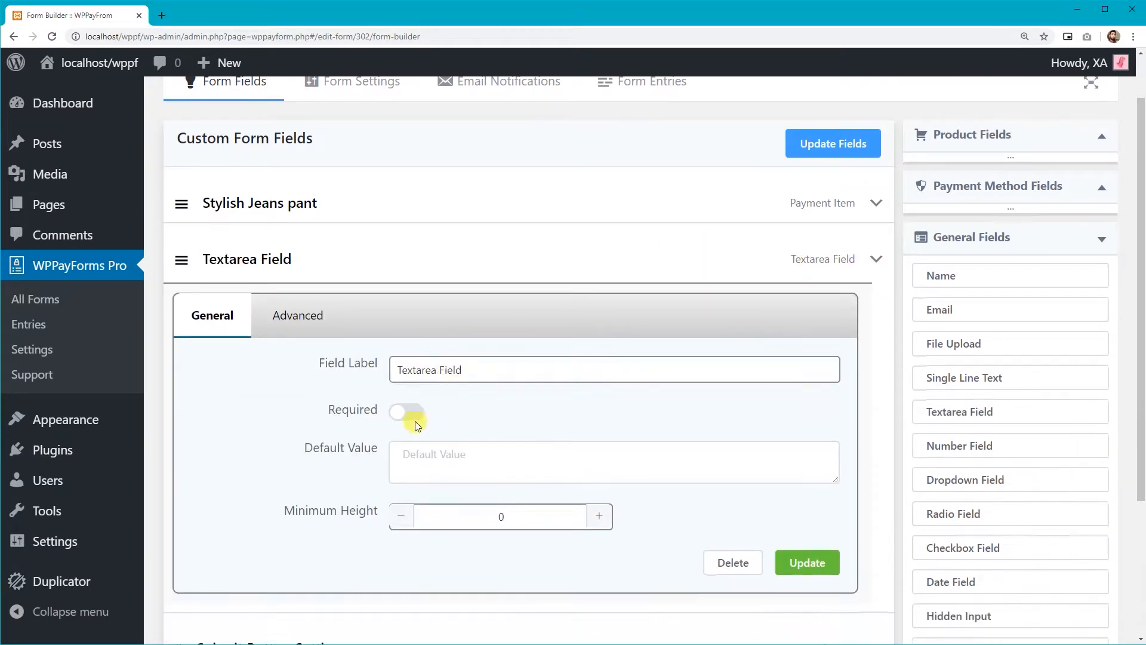
double_click(340, 448)
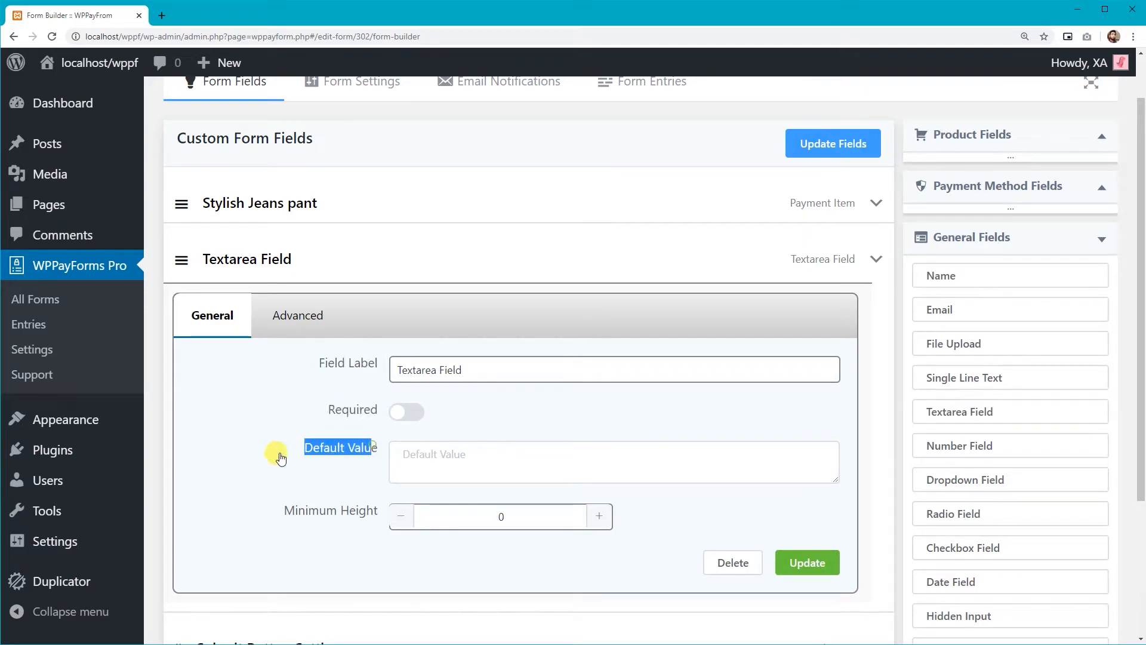
click(297, 315)
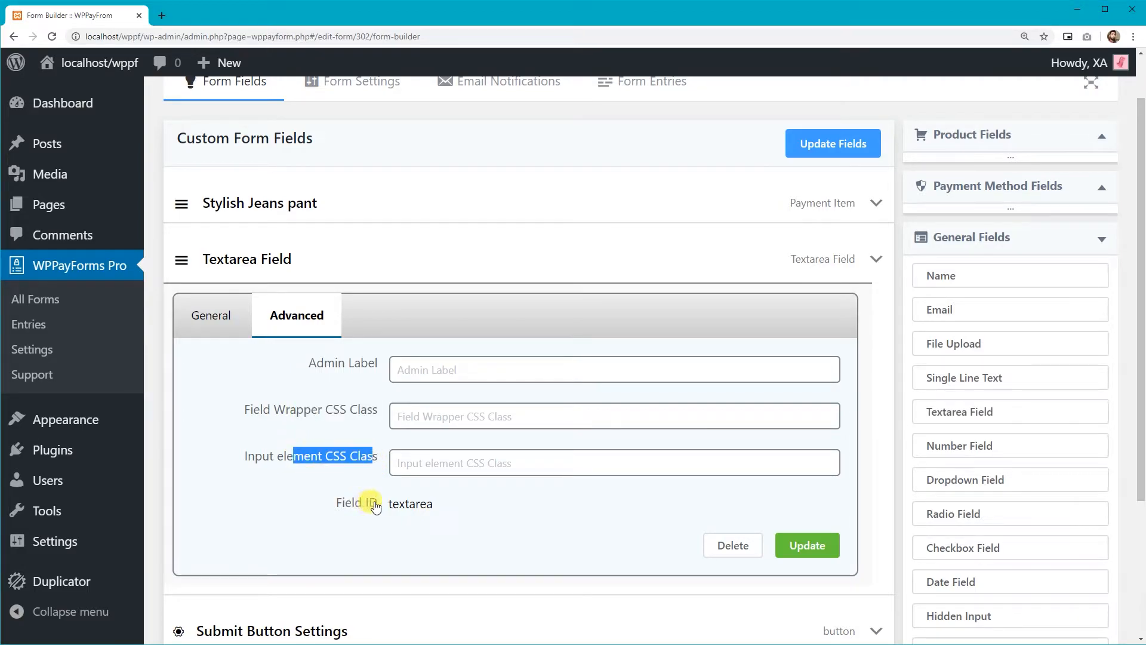
click(213, 375)
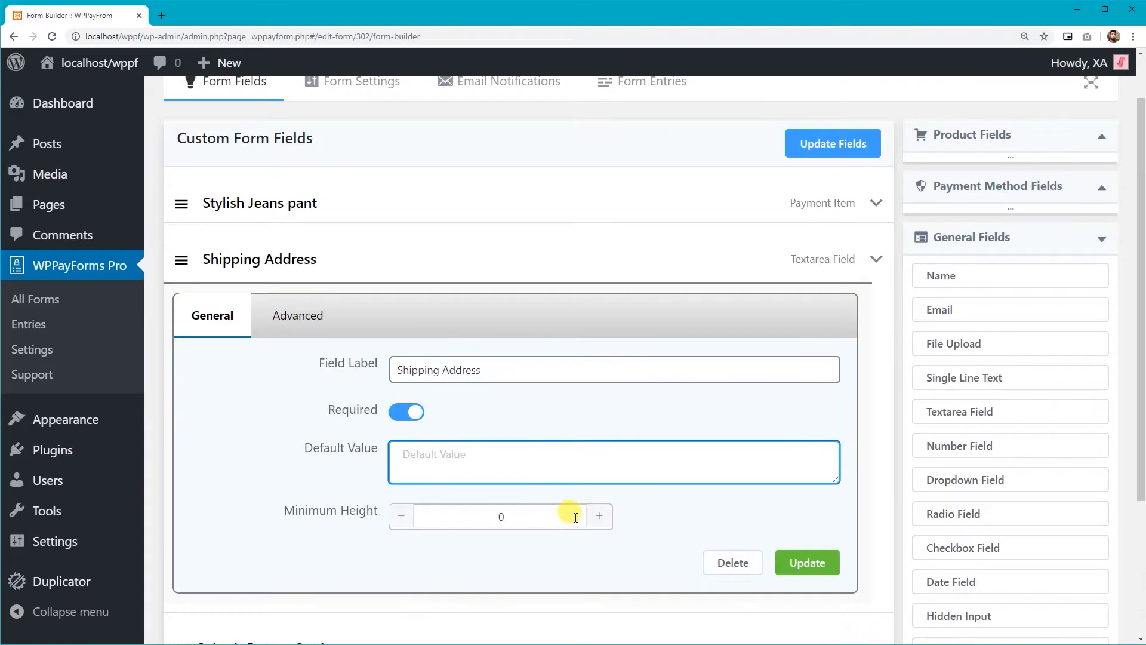
click(806, 562)
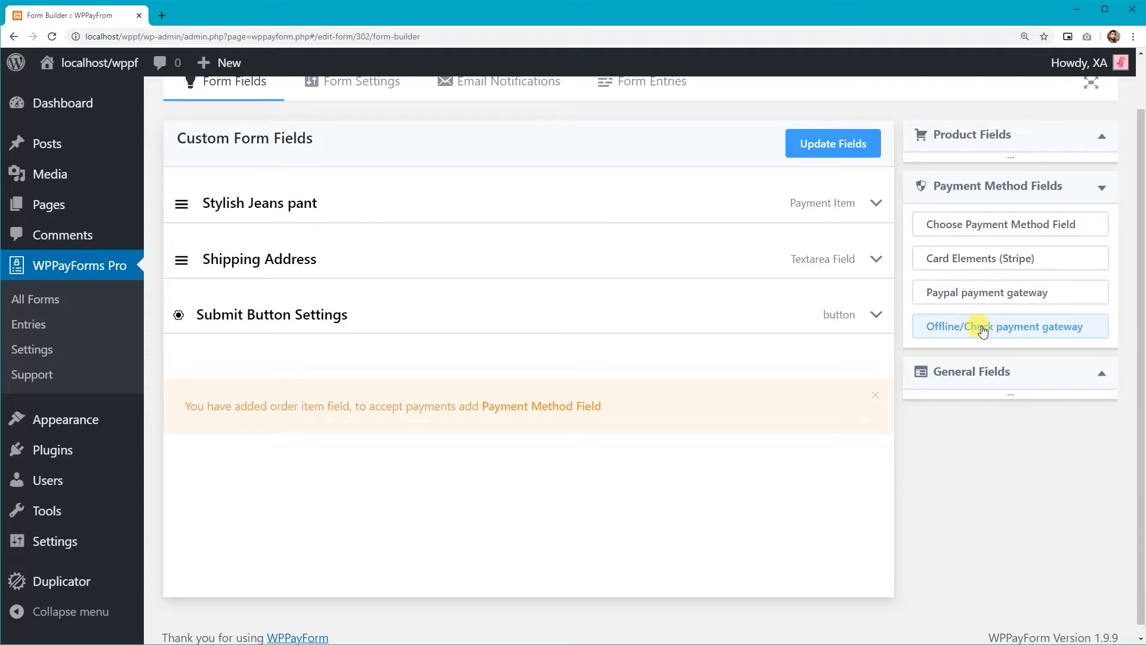
mouse_move(993, 223)
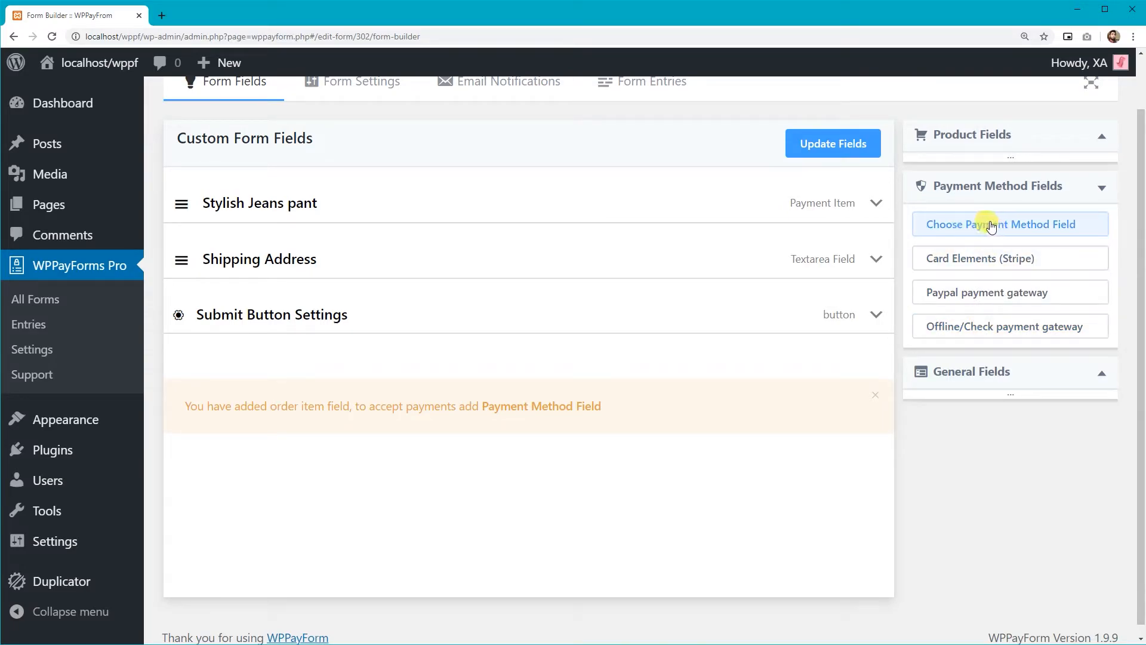
- Add a payment method field with Stripe (embedded checkout), PayPal and Offline/Check payment enabled
click(1011, 223)
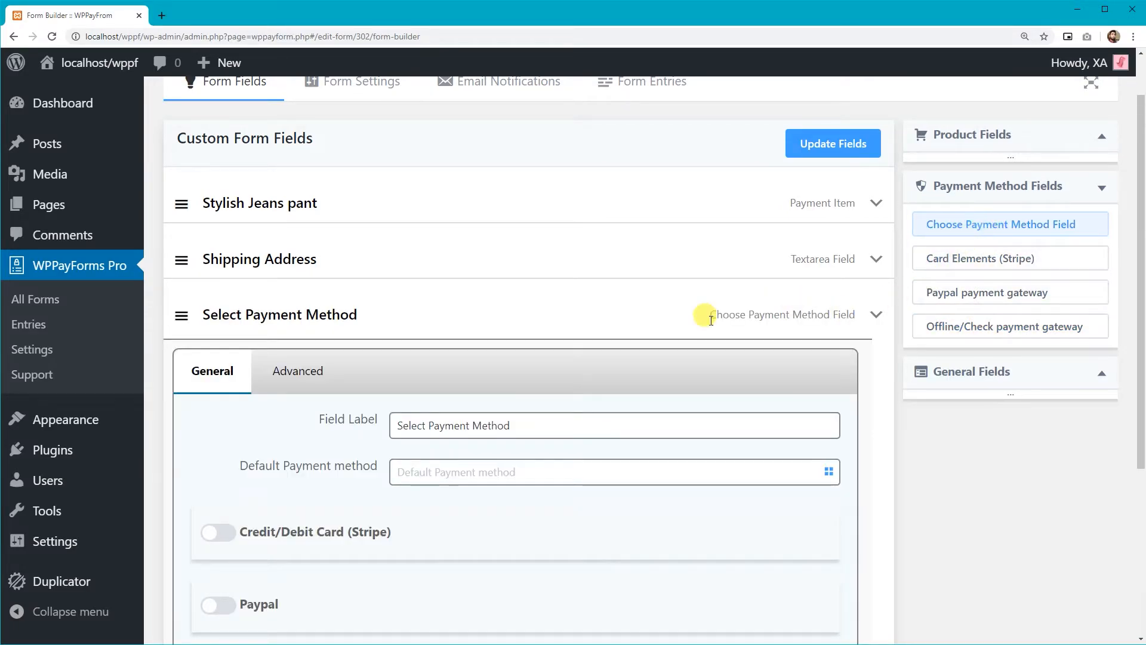
scroll(down, 3)
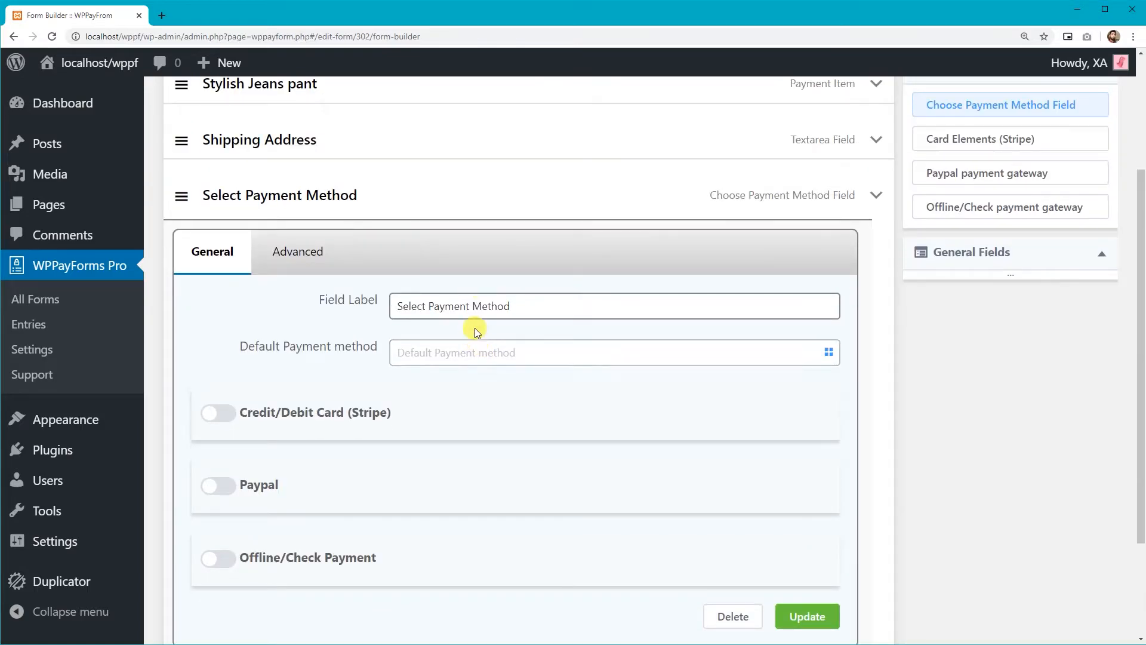
mouse_move(558, 387)
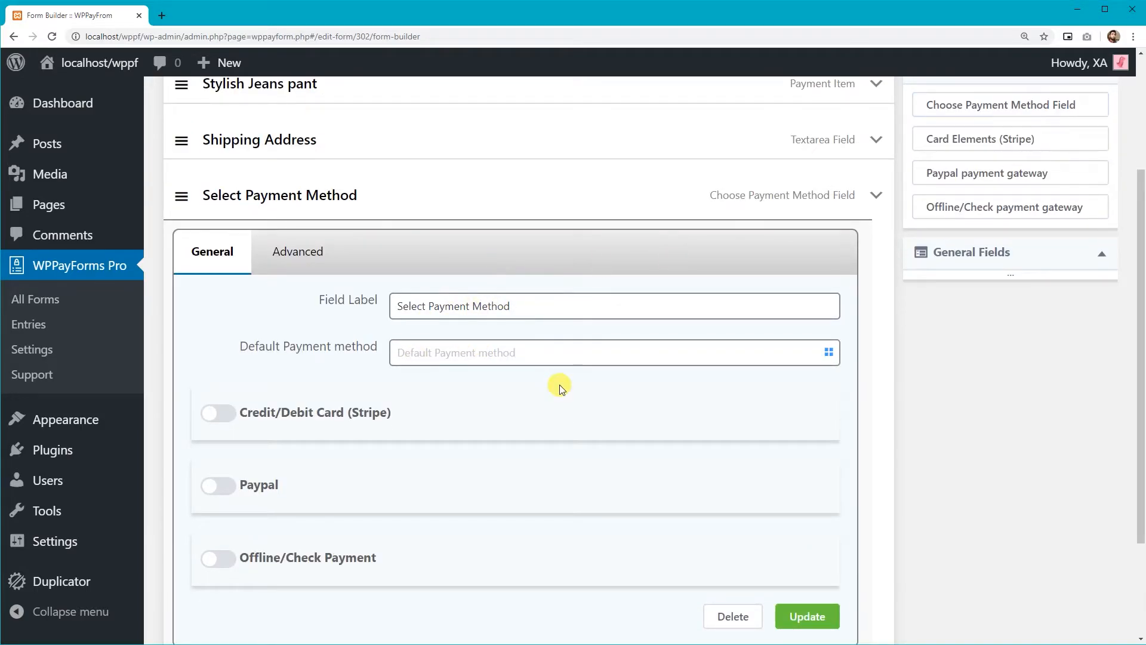
click(217, 414)
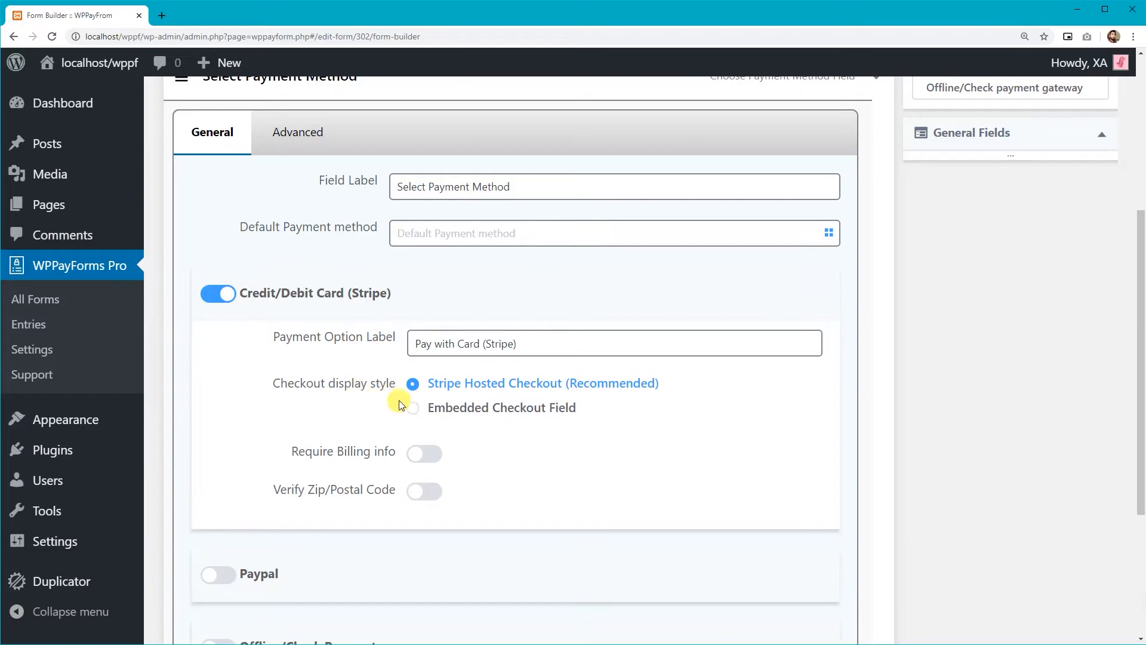
click(412, 407)
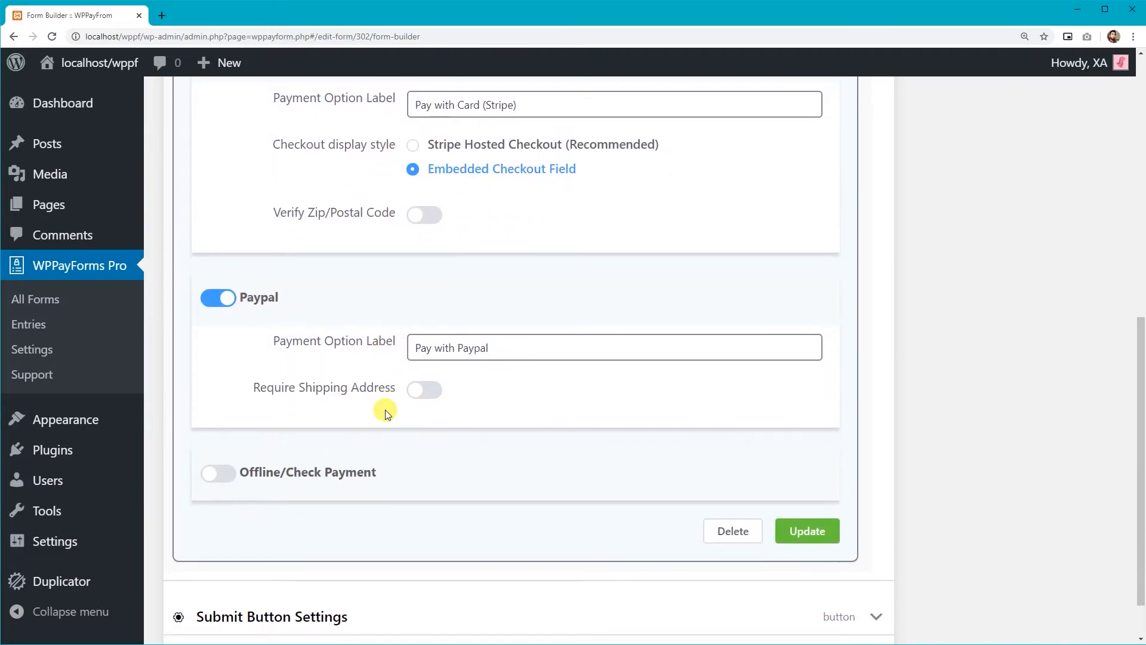
click(218, 472)
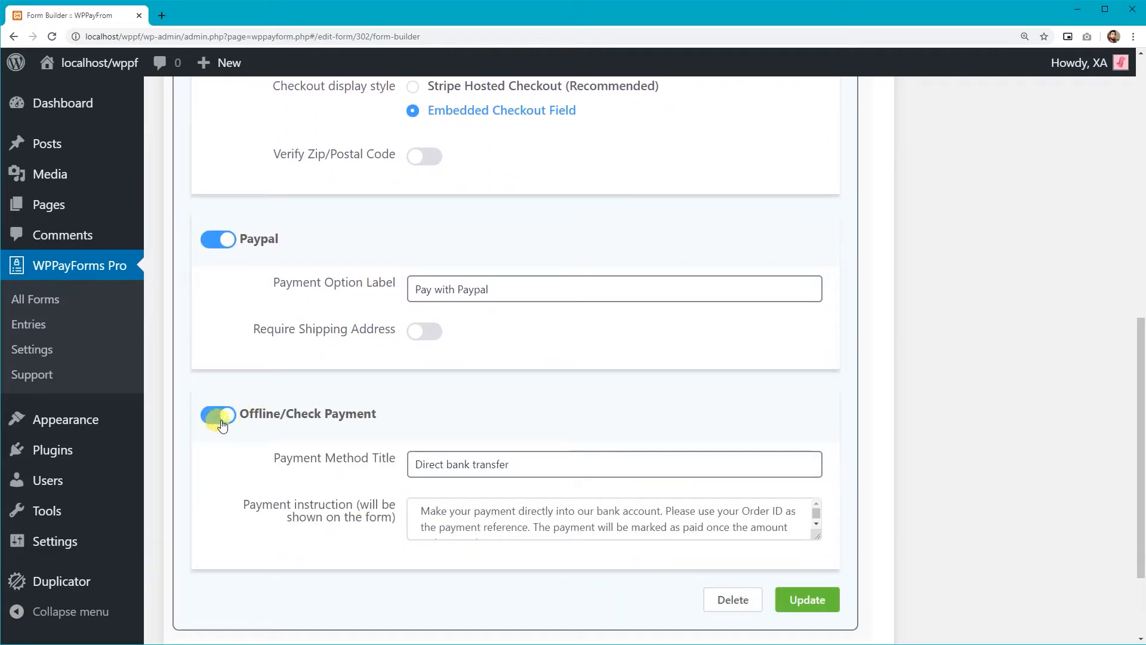
scroll(up, 3)
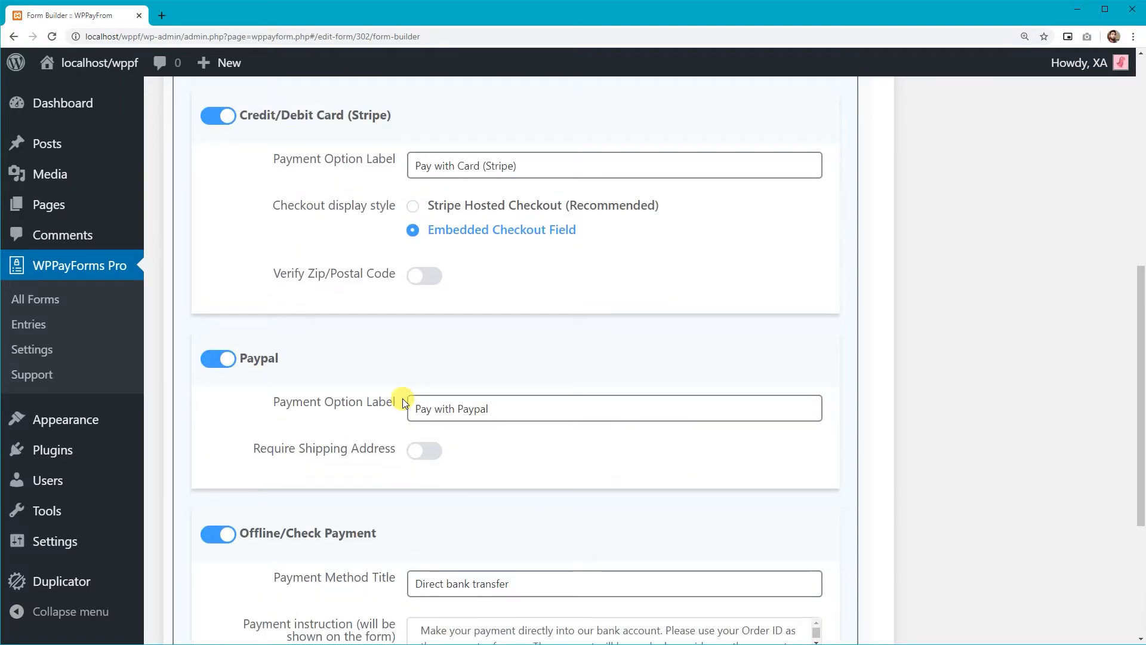
mouse_move(217, 338)
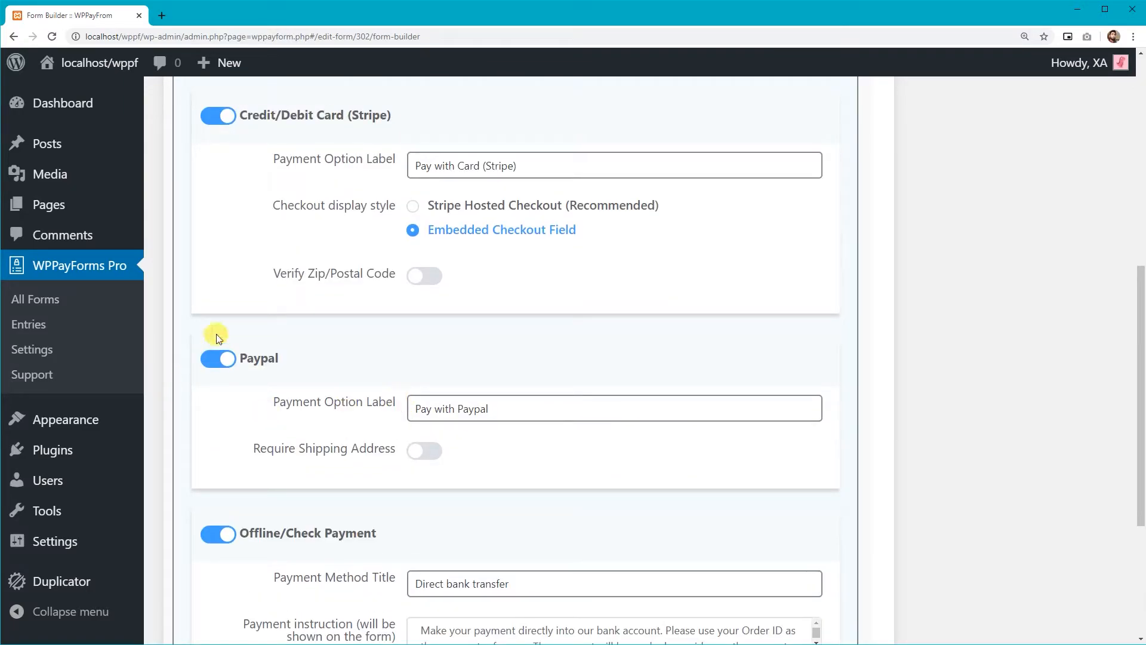
mouse_move(240, 381)
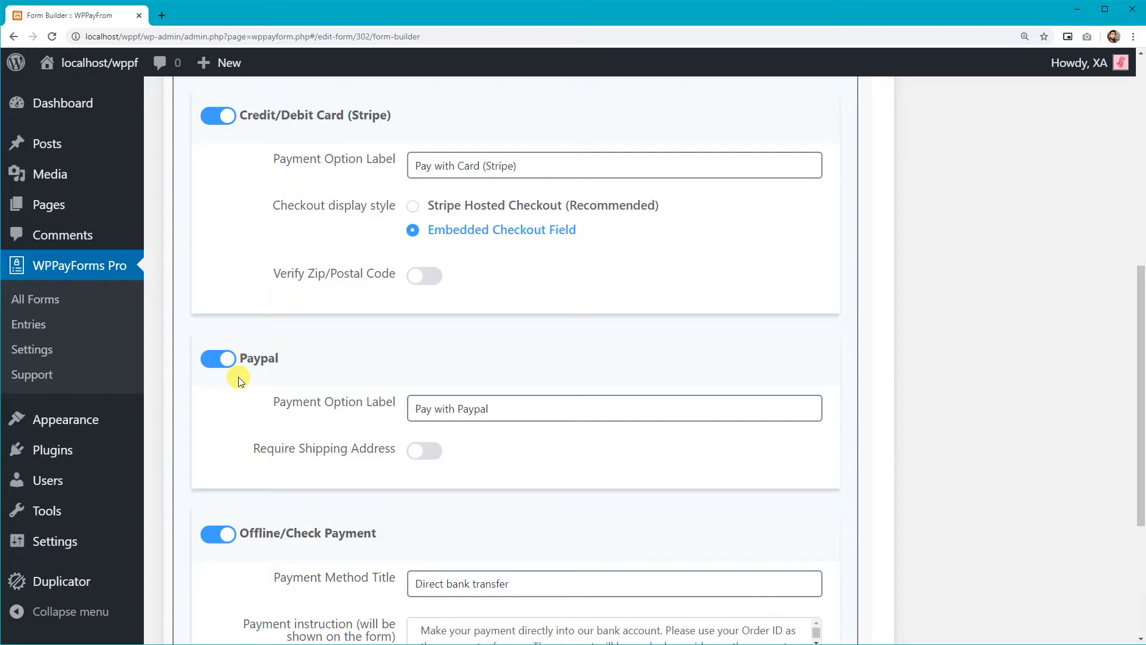
scroll(down, 3)
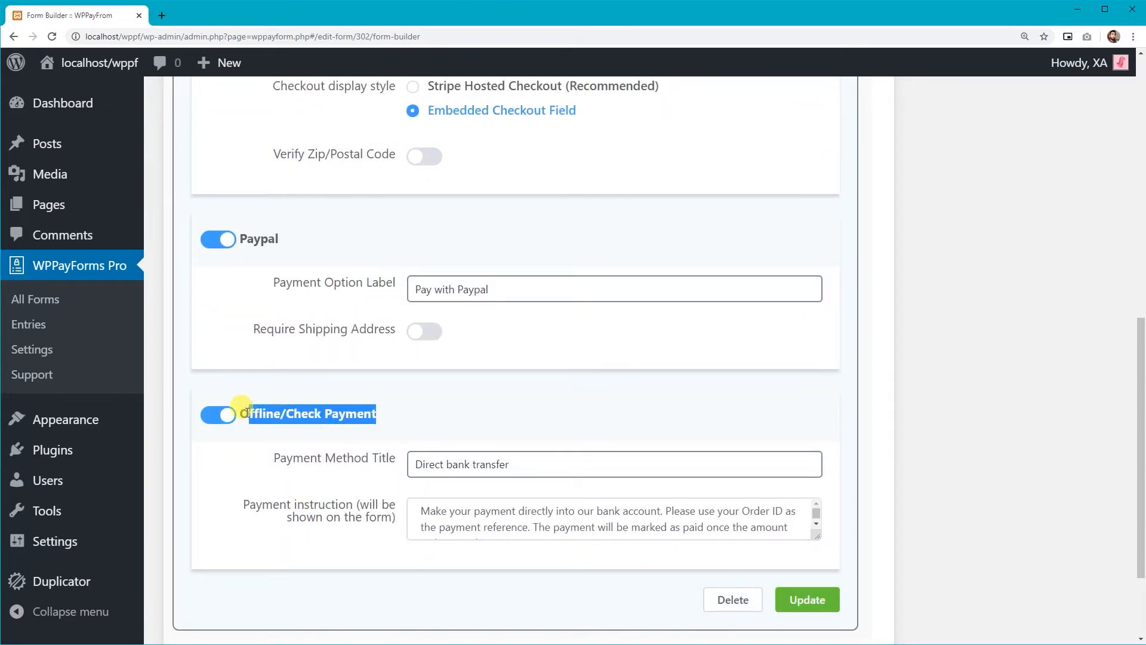
mouse_move(444, 430)
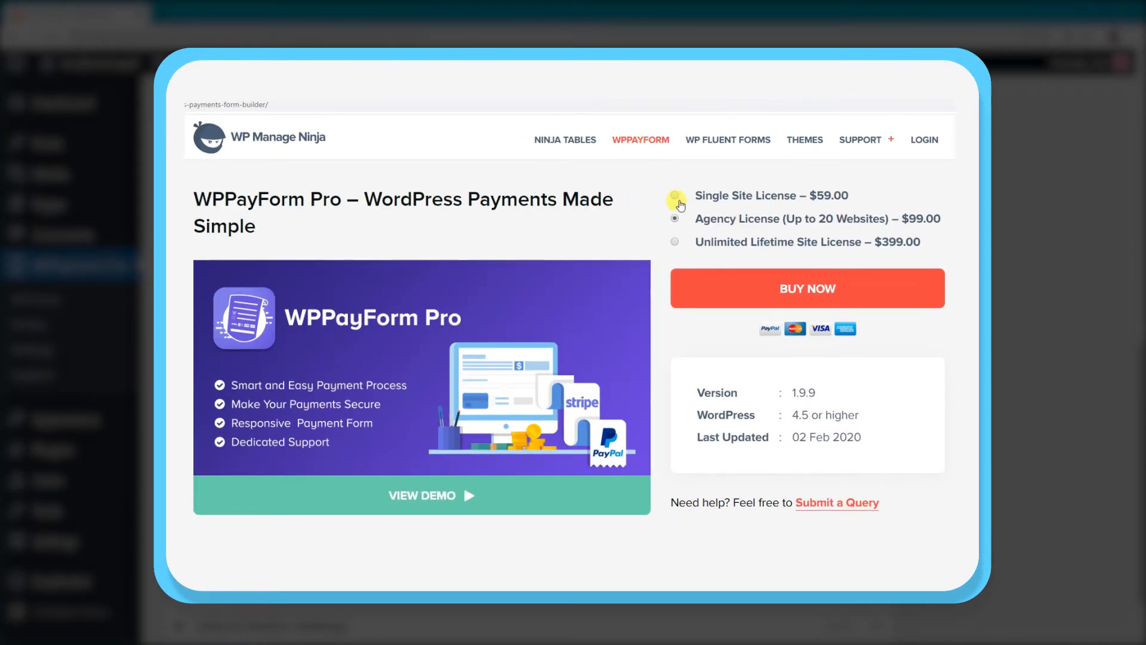
click(674, 243)
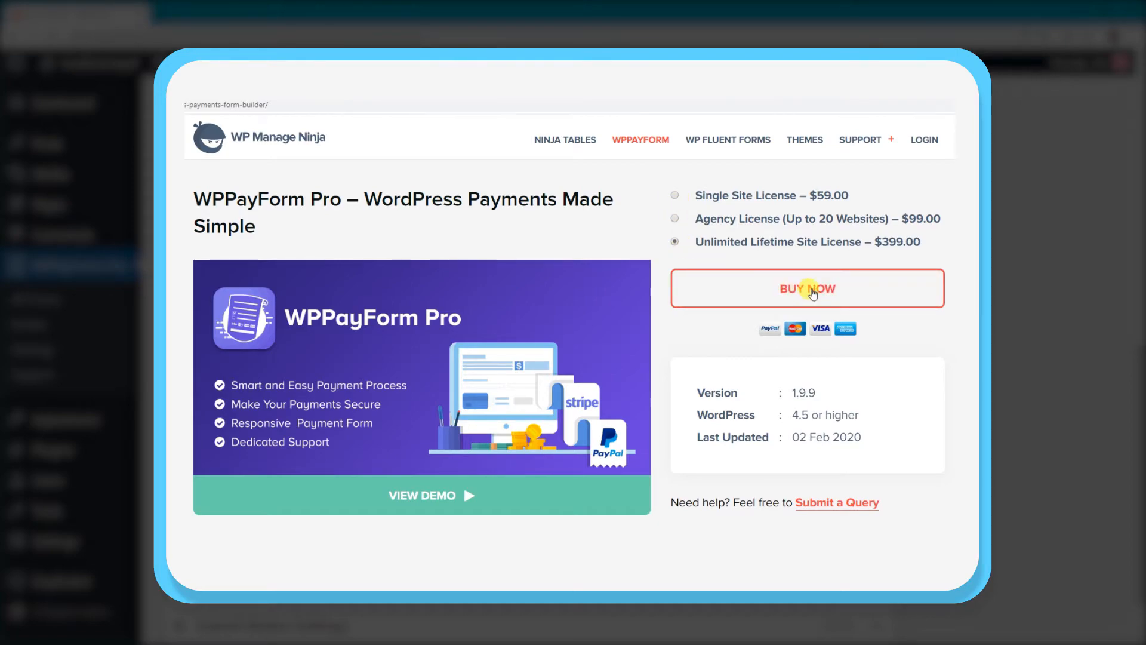
click(806, 288)
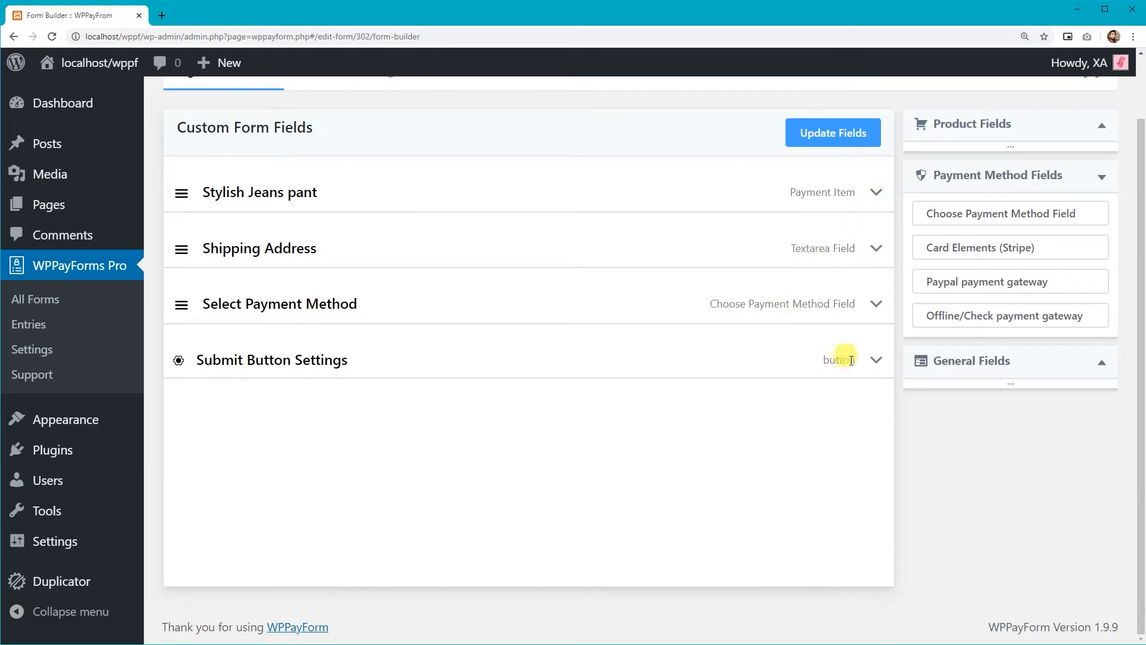
- Set button text 'Pay Now {payment_total}' with 'Please Wait for a moment...' processing text, save and collapse
click(875, 359)
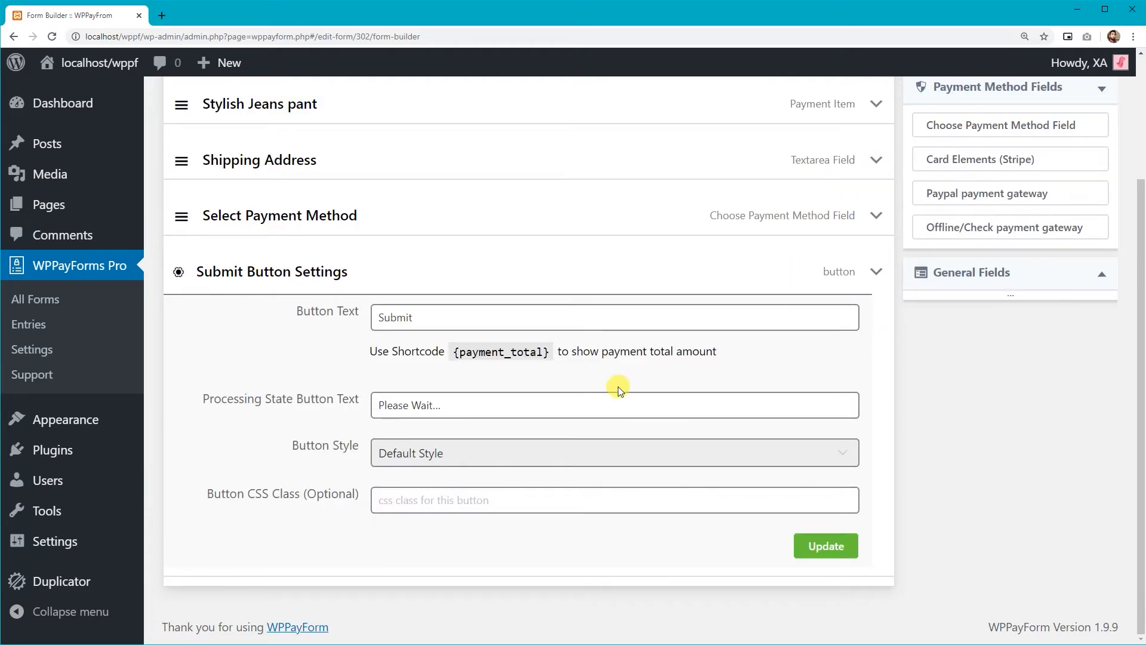
mouse_move(656, 399)
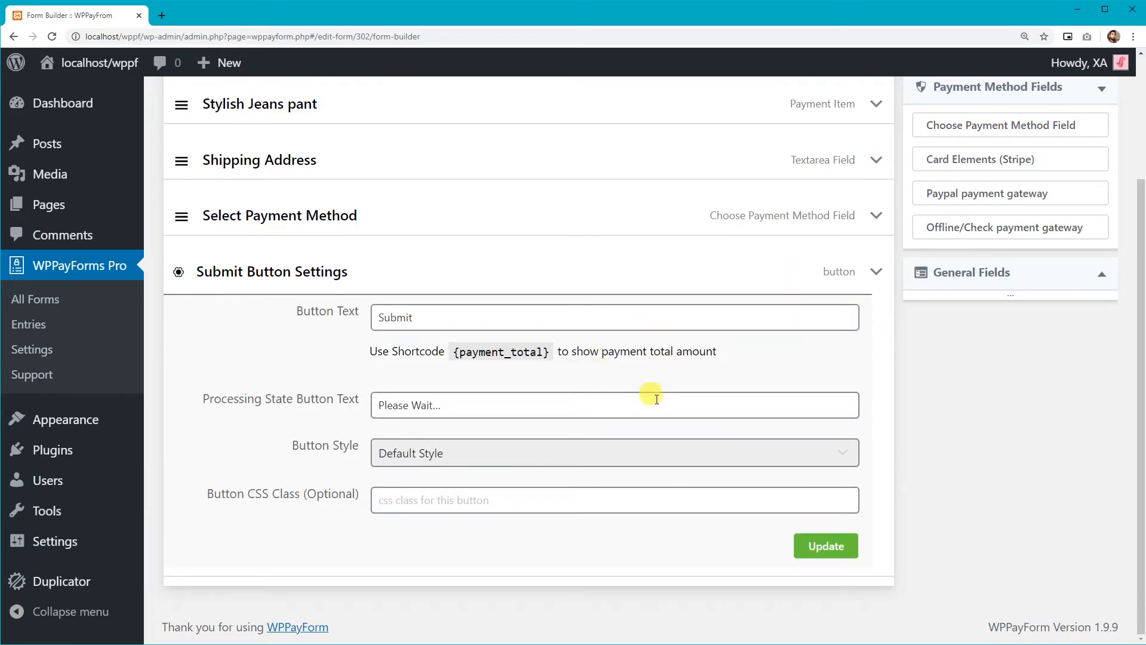
mouse_move(626, 373)
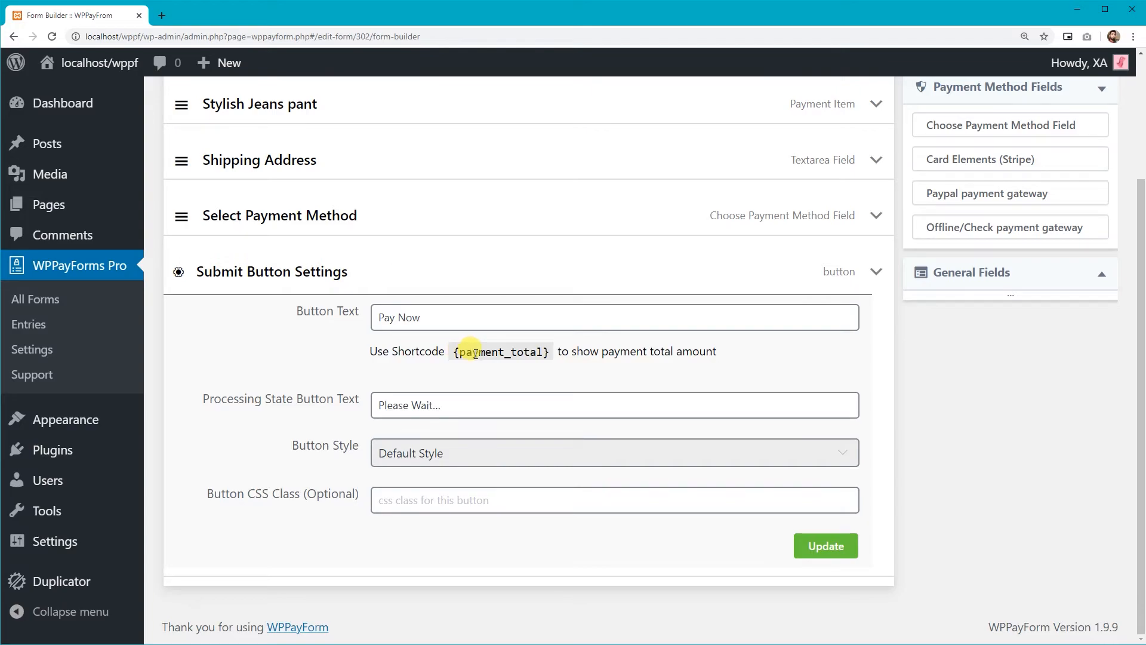
text({payment_total})
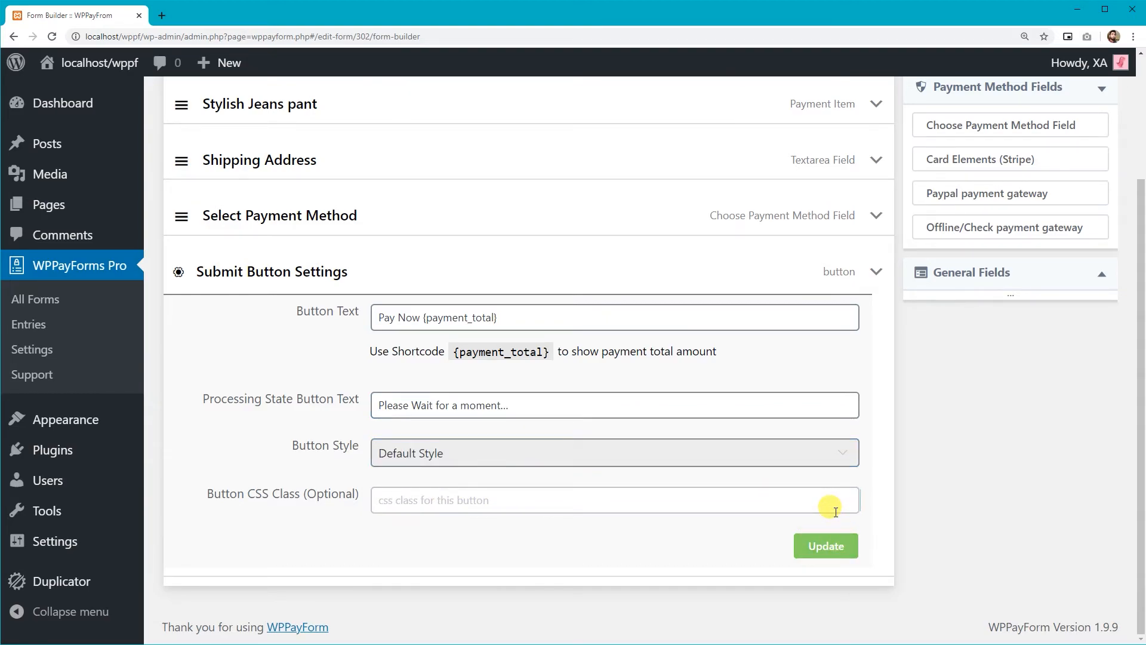
click(825, 546)
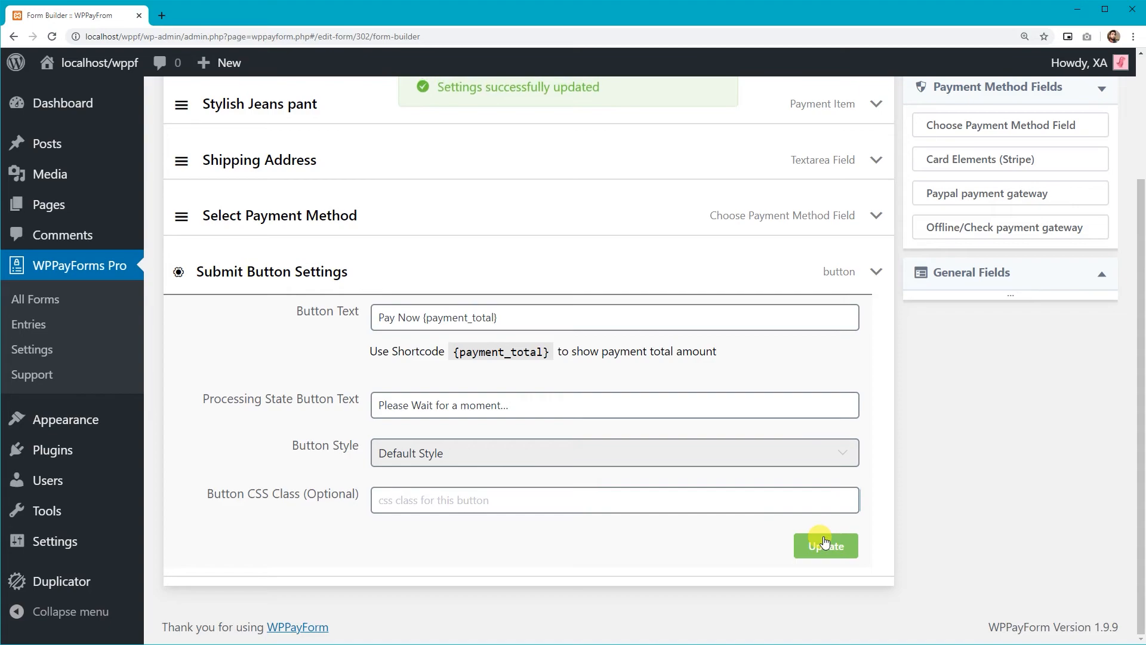
click(825, 546)
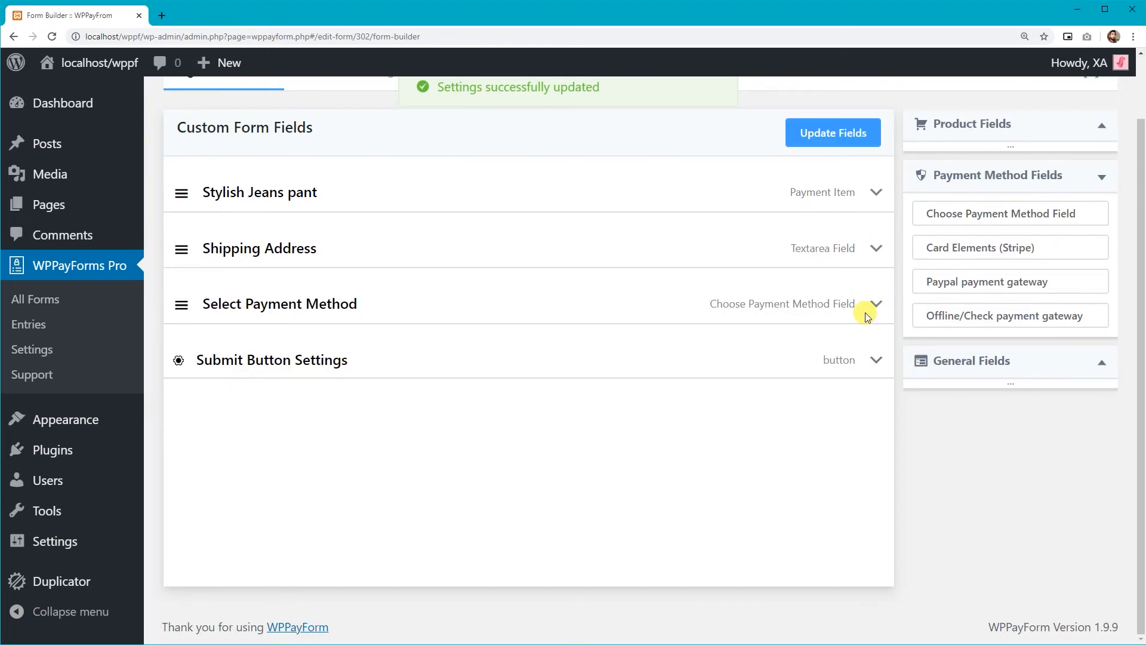
- Save all fields, copy shortcode [wppayform id="302"] onto the page and preview it showing PAY NOW $ 50
scroll(up, 3)
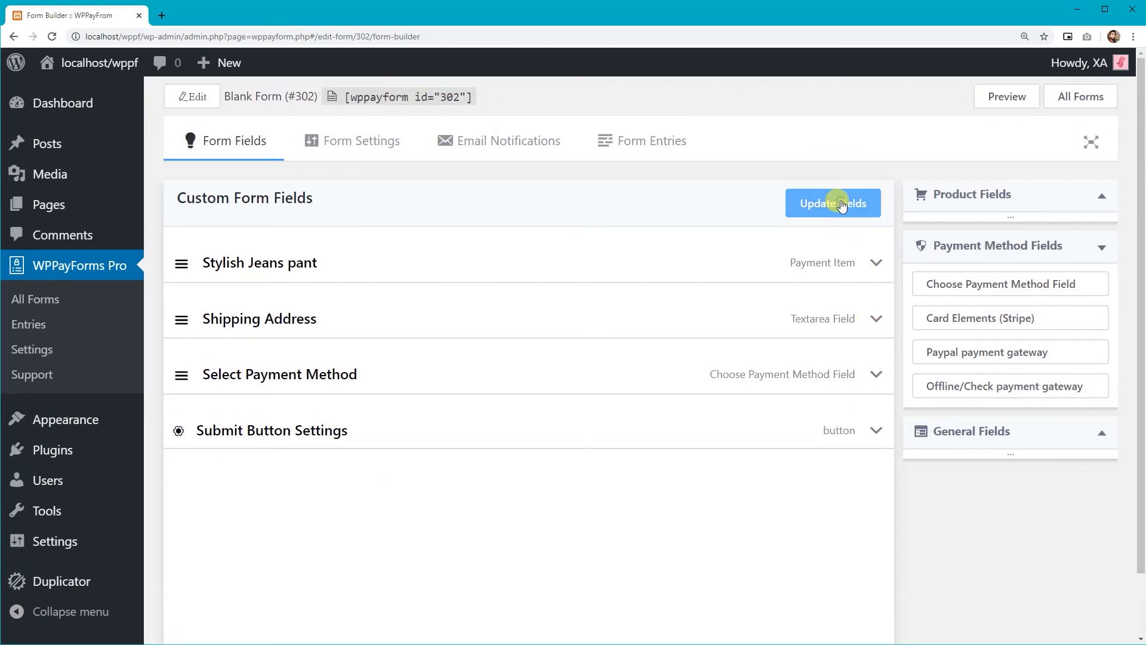
click(833, 203)
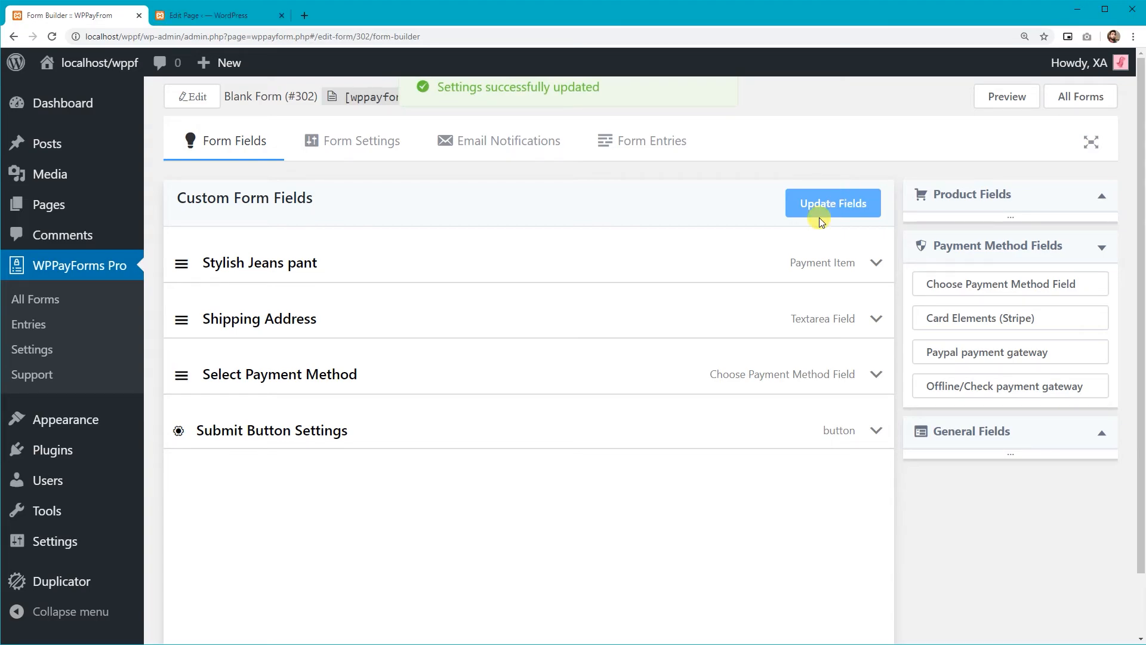
mouse_move(359, 97)
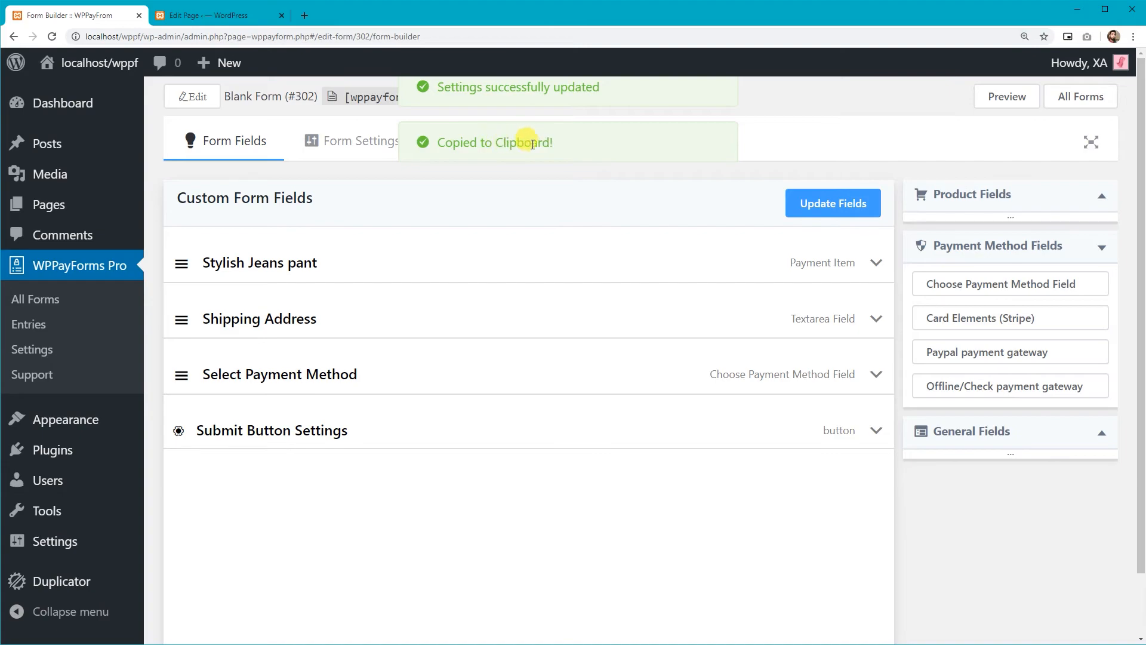
click(217, 14)
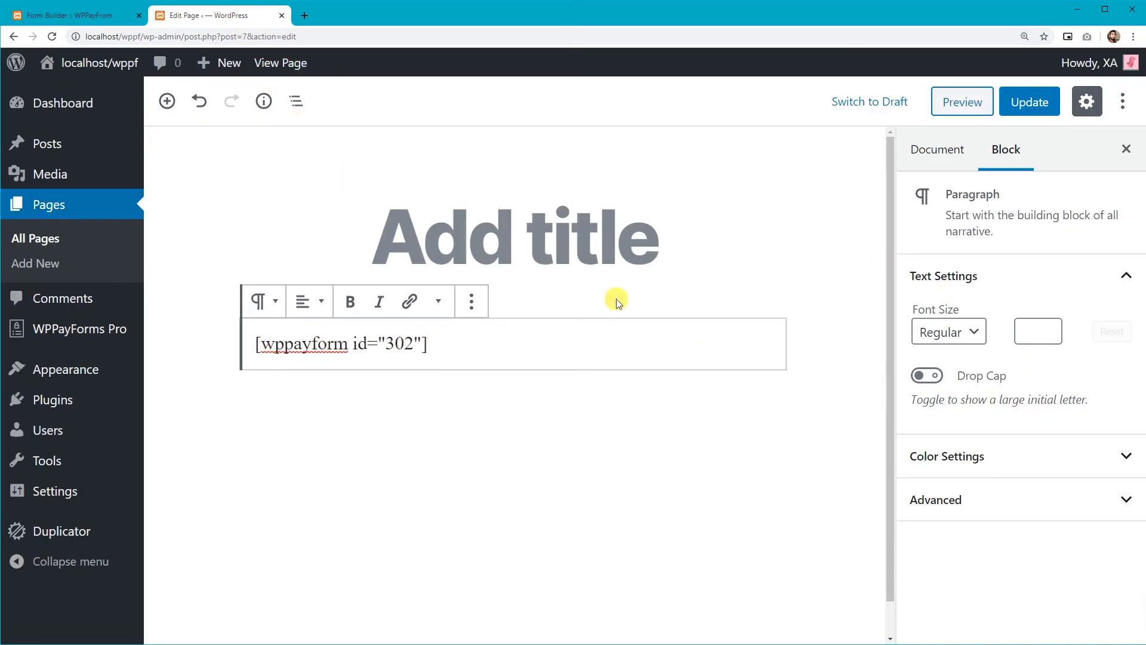
click(961, 101)
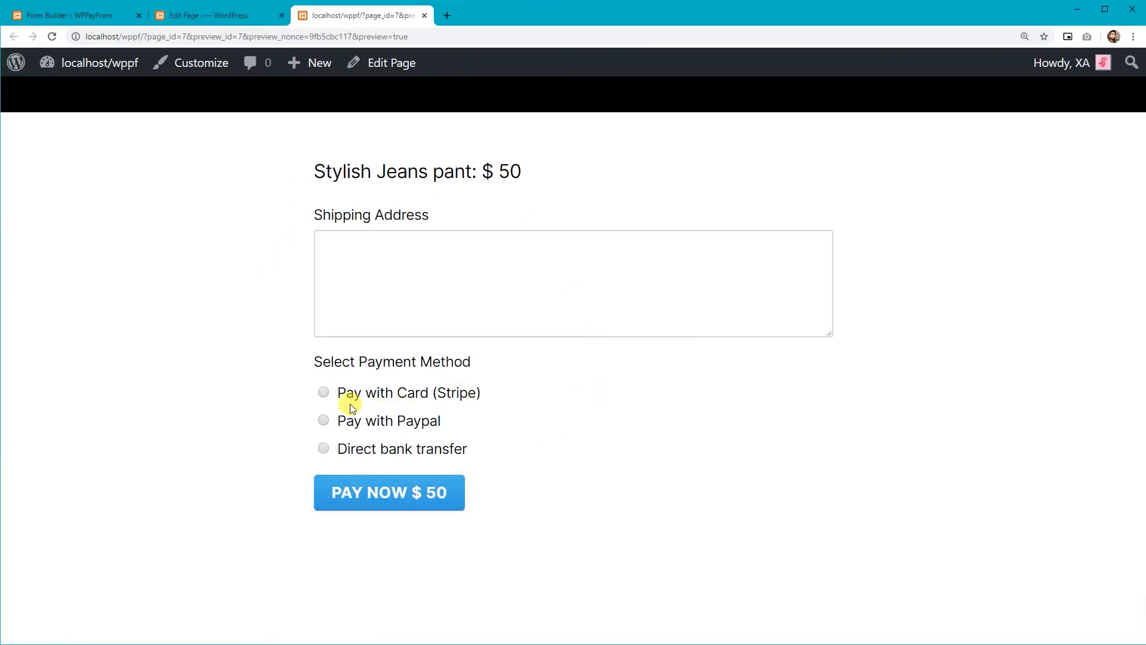
mouse_move(592, 425)
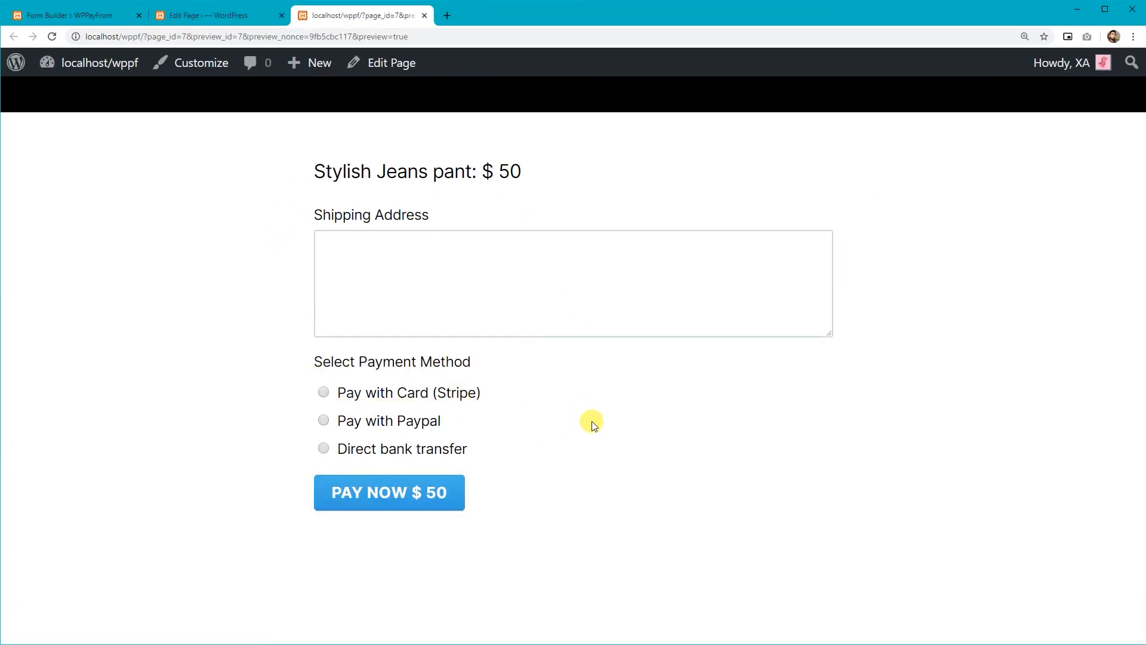
mouse_move(525, 388)
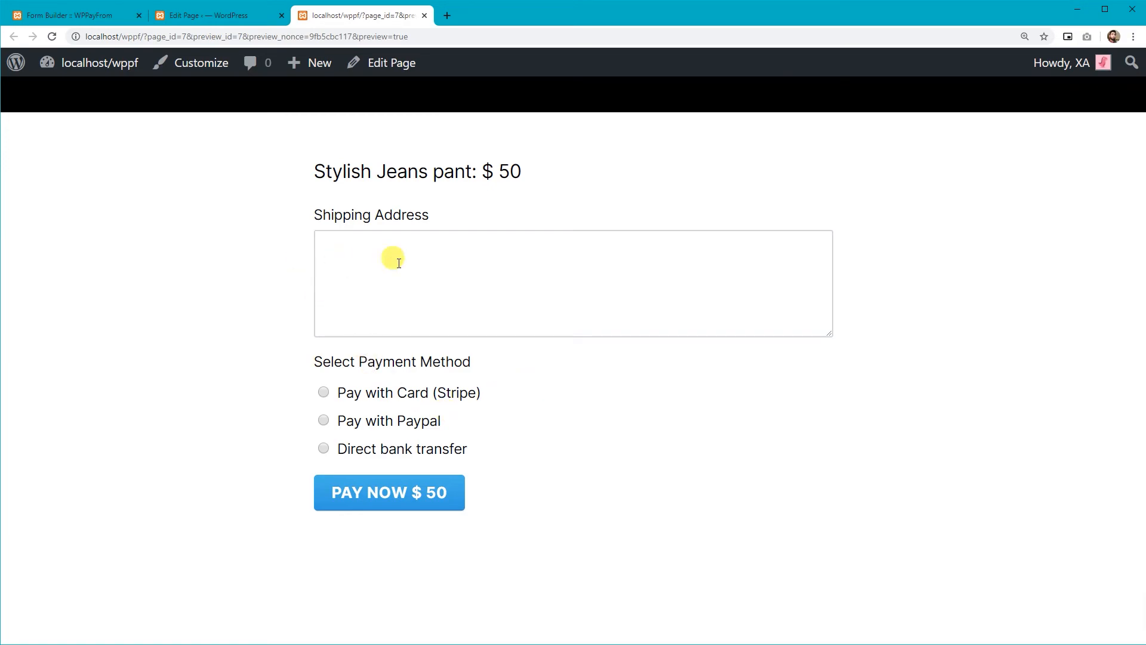
- Enter shipping address '207 Street,', select Pay with Card (Stripe) and begin entering the test card number 42... and expiry 02
text(207 Street,)
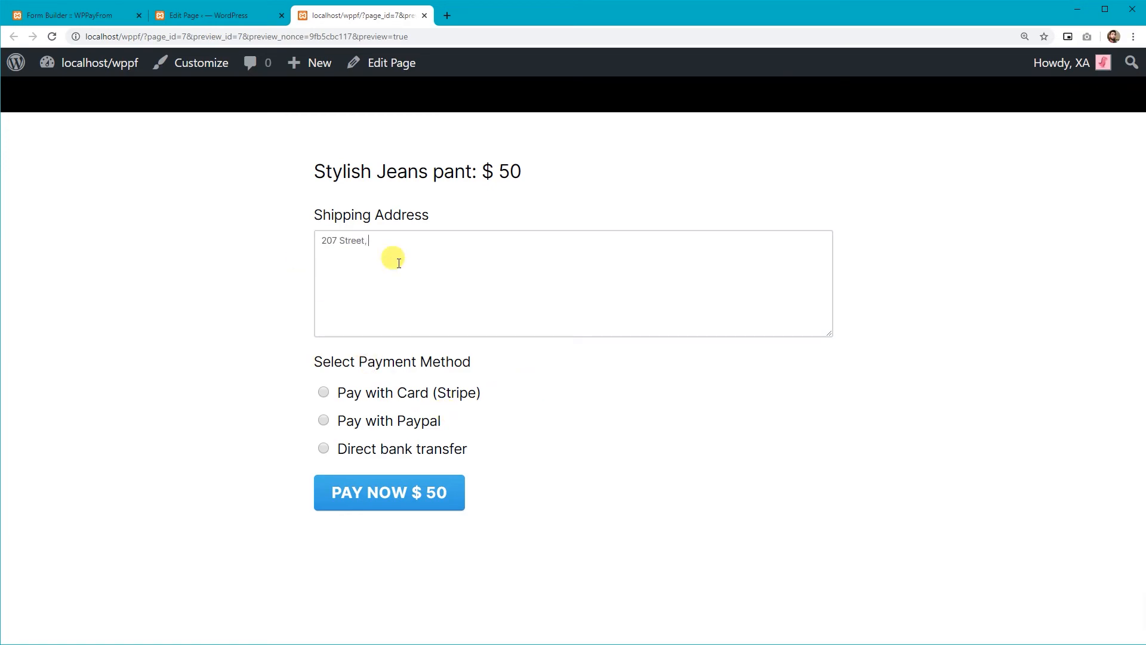
click(322, 391)
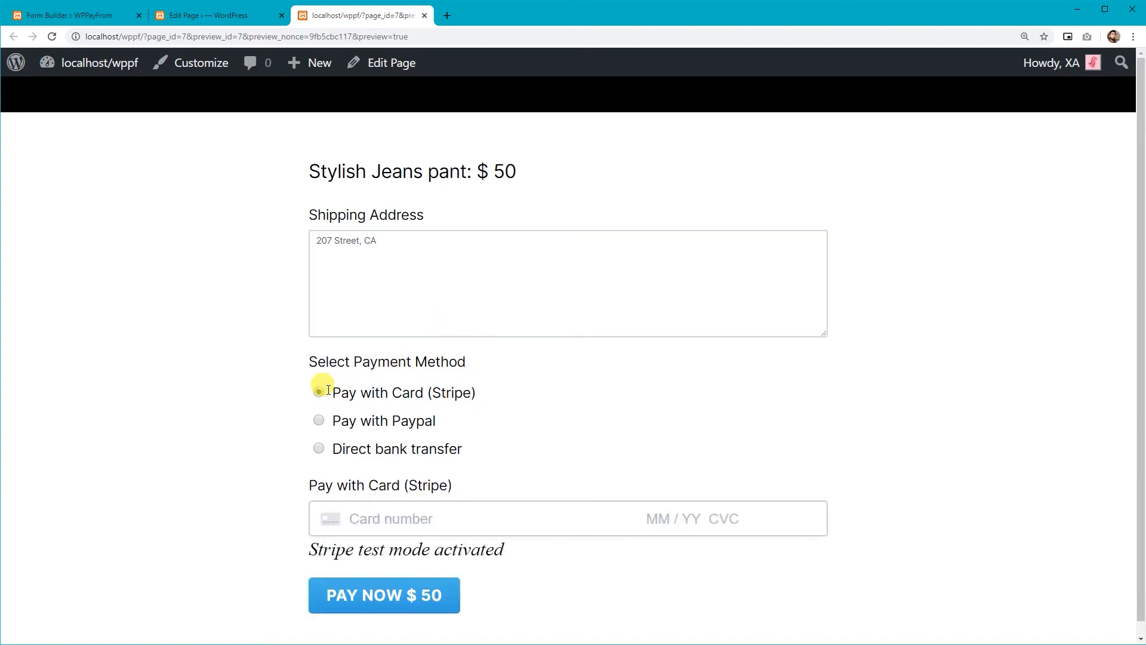
text(4242 4242 4242 4242)
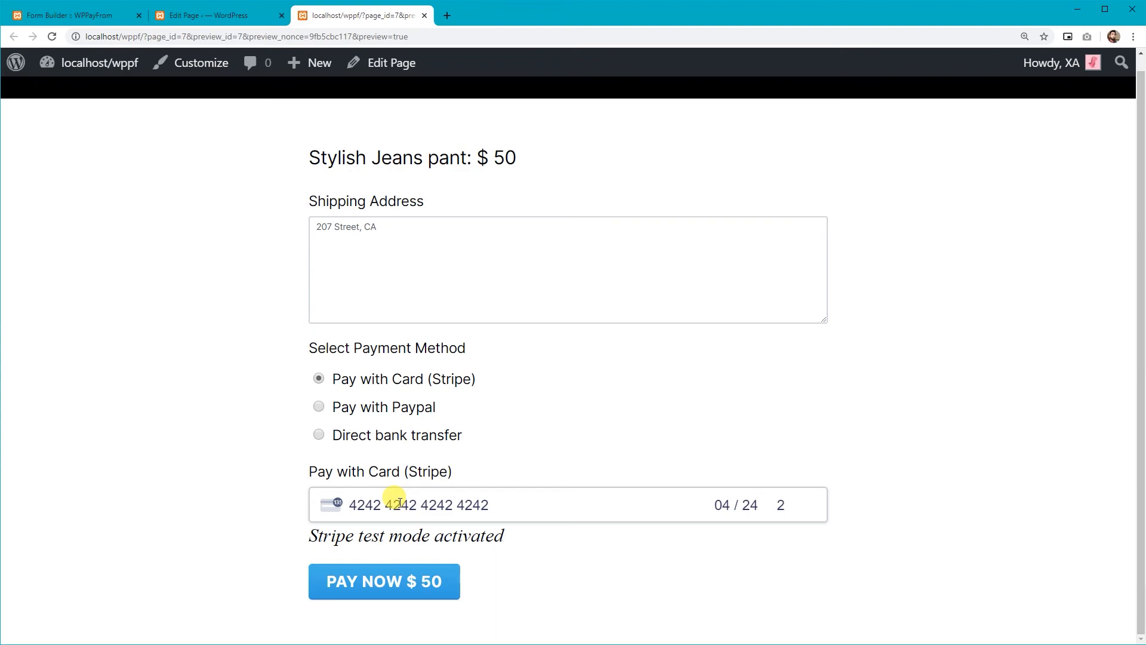
text(02)
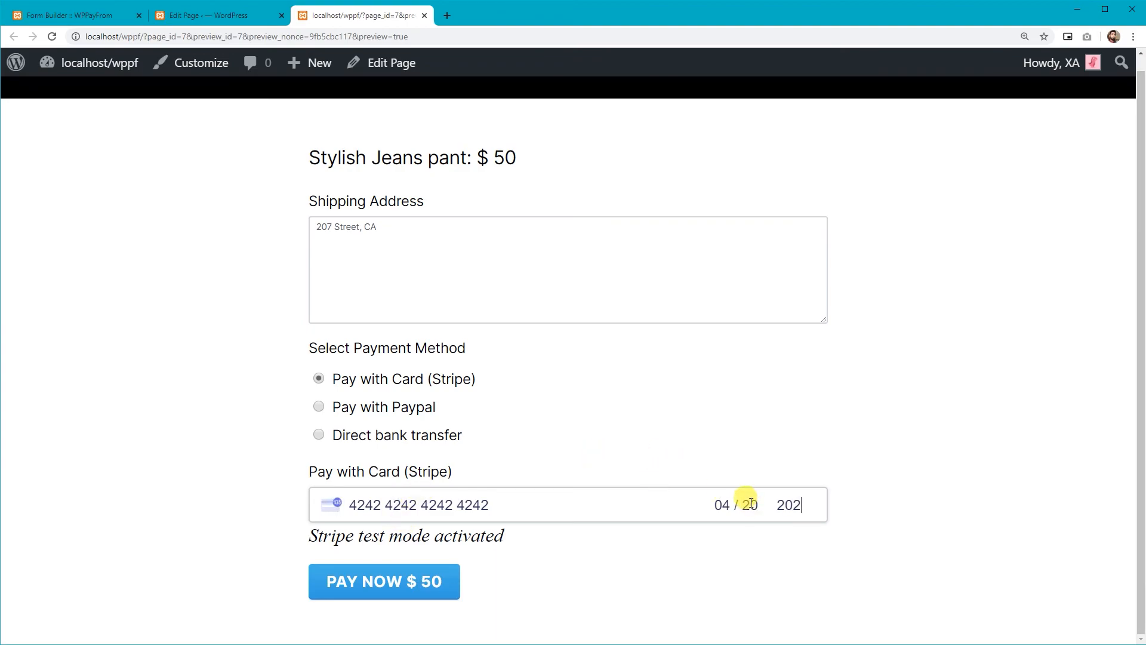